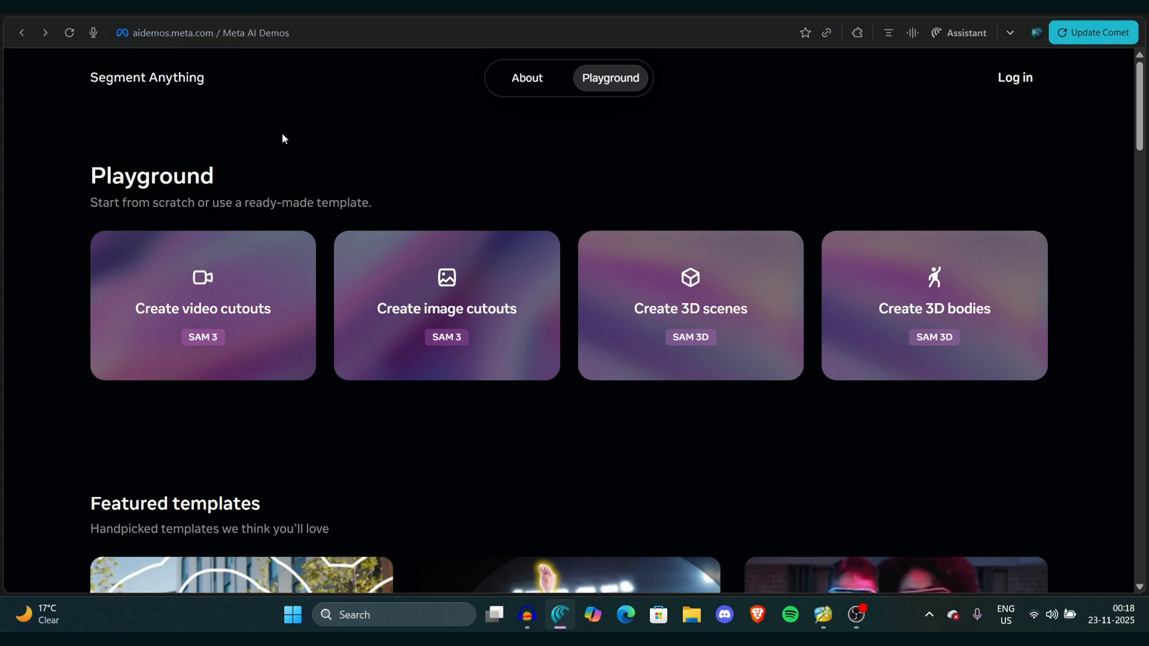
mouse_move(839, 131)
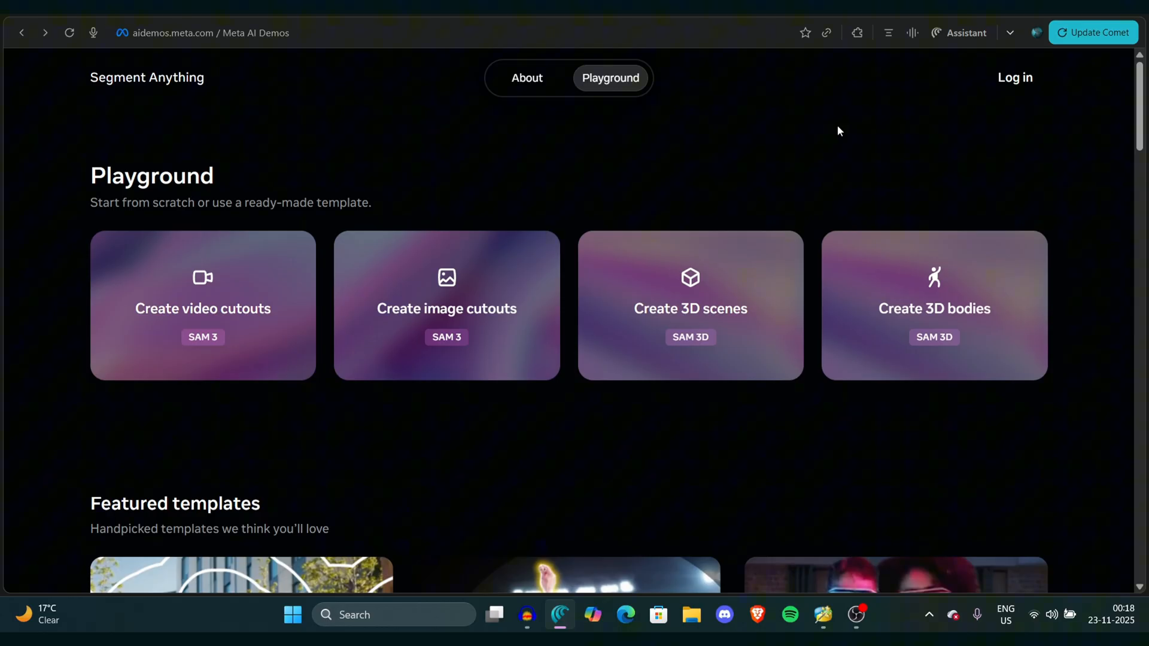
Step: Scroll down through the Playground's template sections below the creation options
scroll("down", 3)
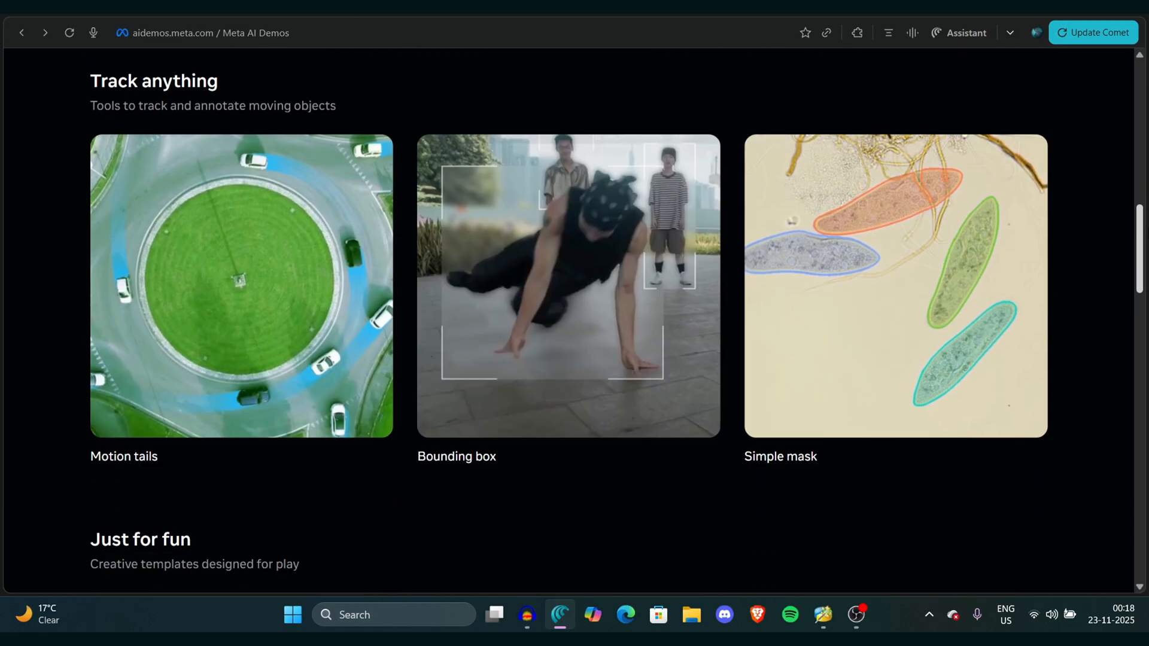
scroll("down", 3)
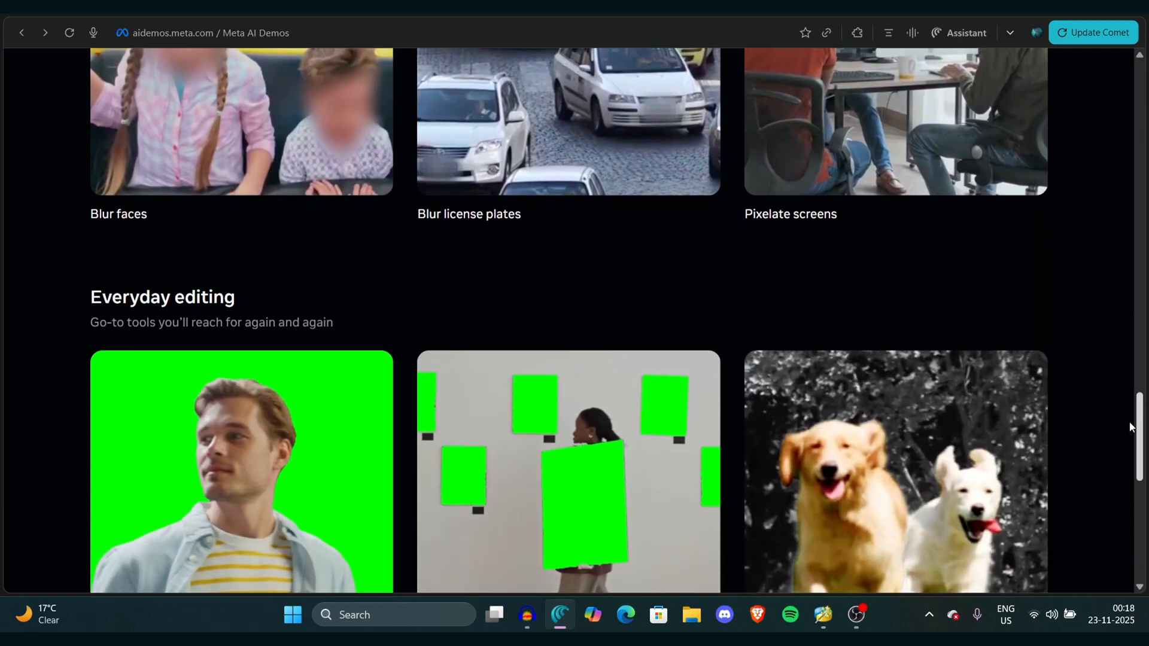
scroll("down", 3)
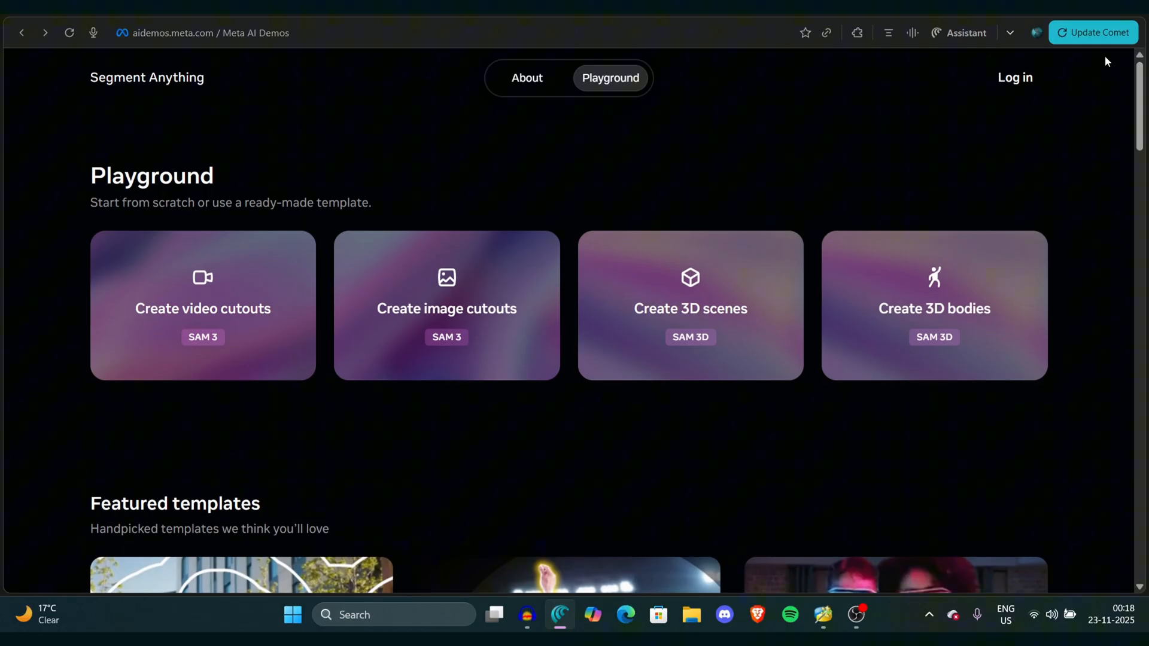
mouse_move(774, 287)
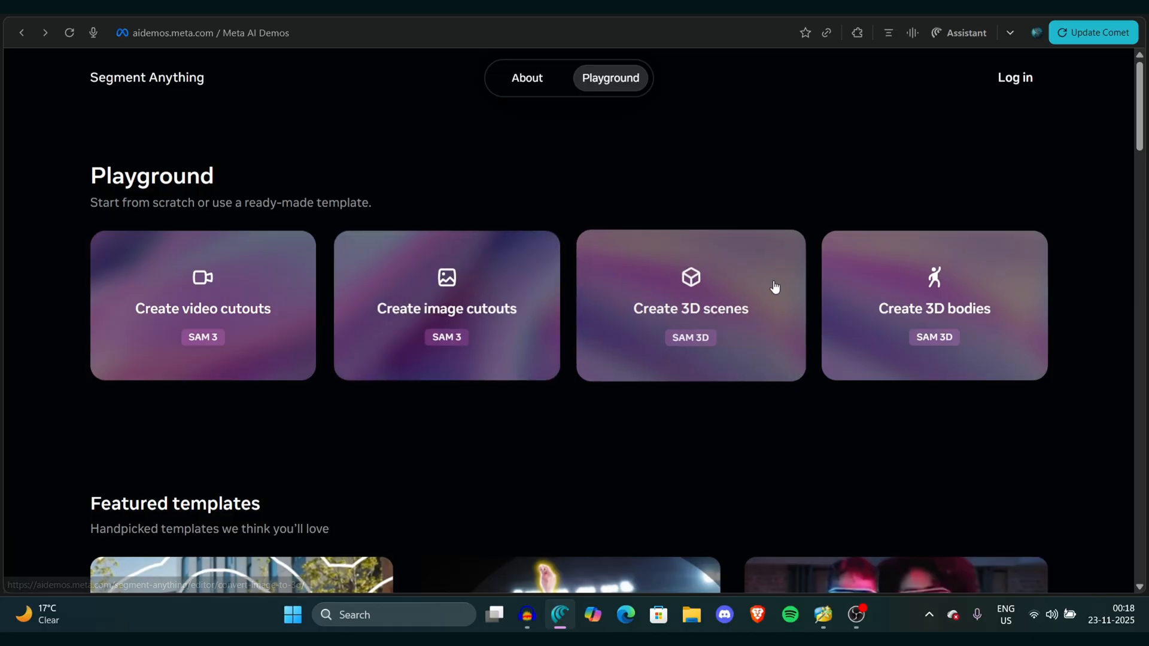
mouse_move(424, 319)
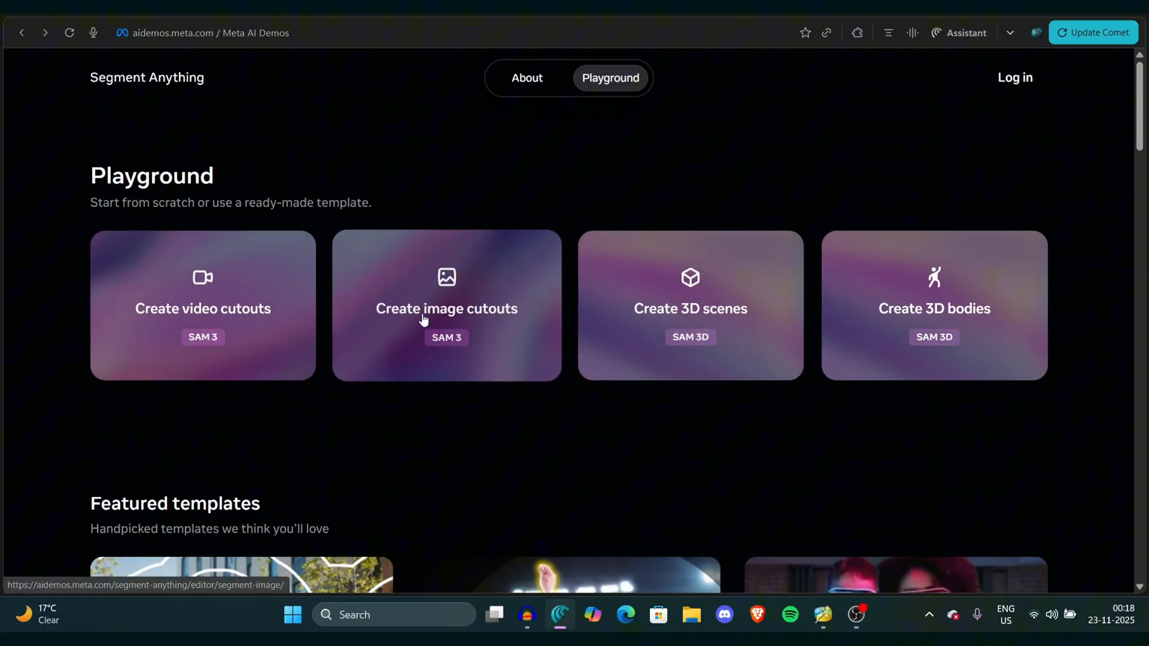
mouse_move(290, 275)
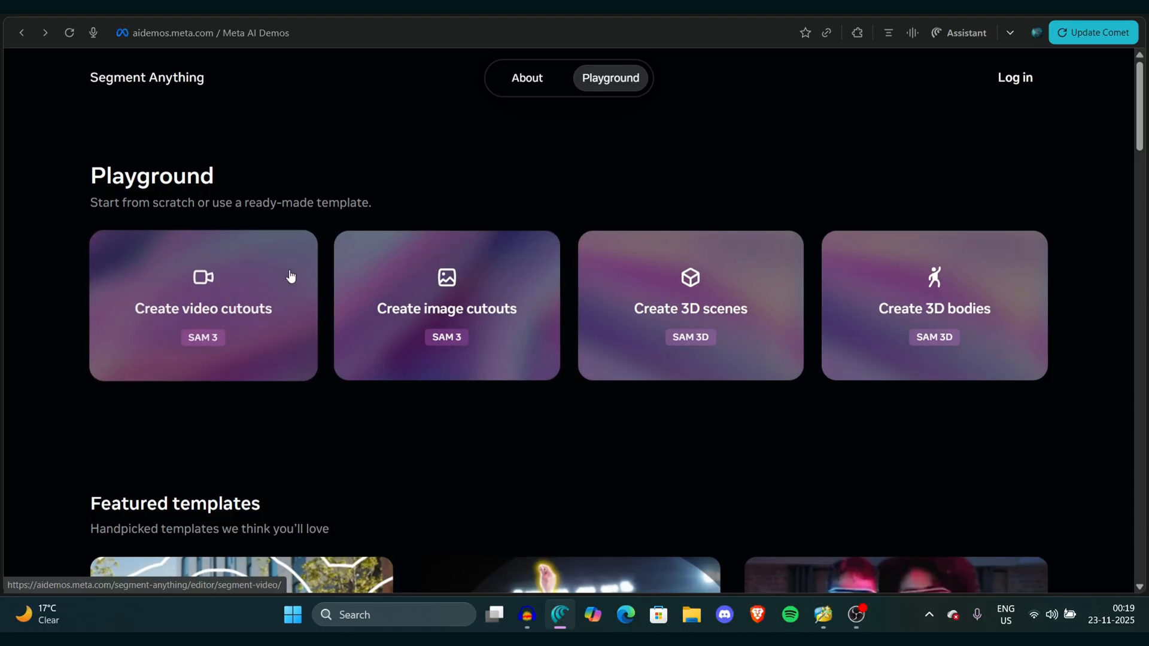
mouse_move(280, 383)
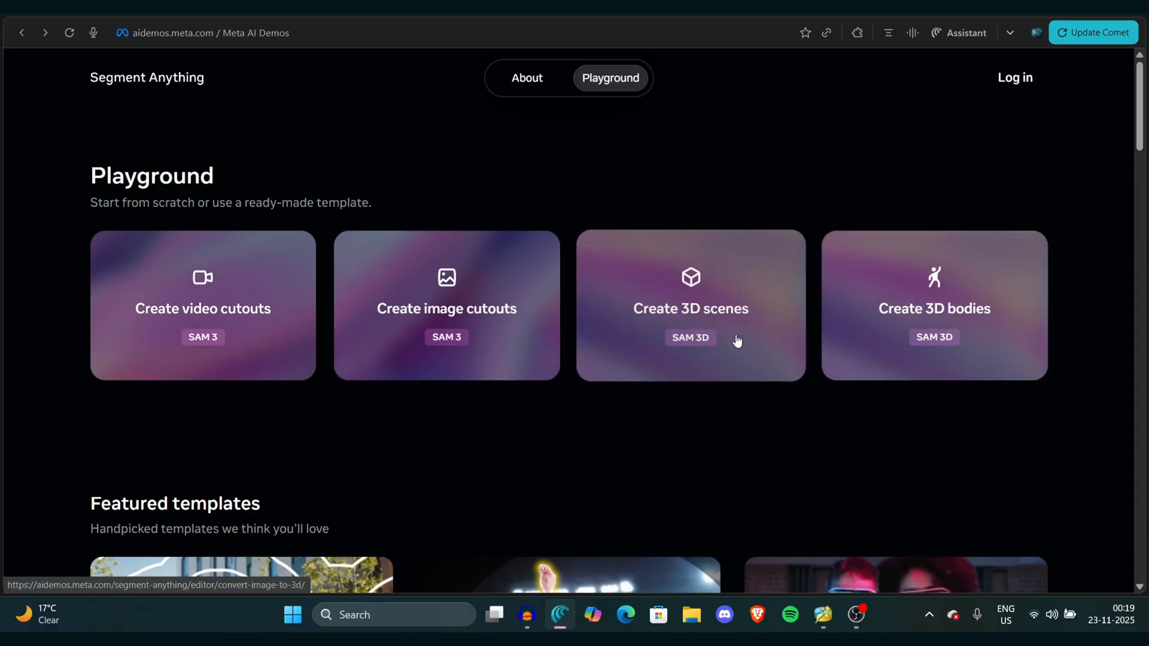
mouse_move(968, 338)
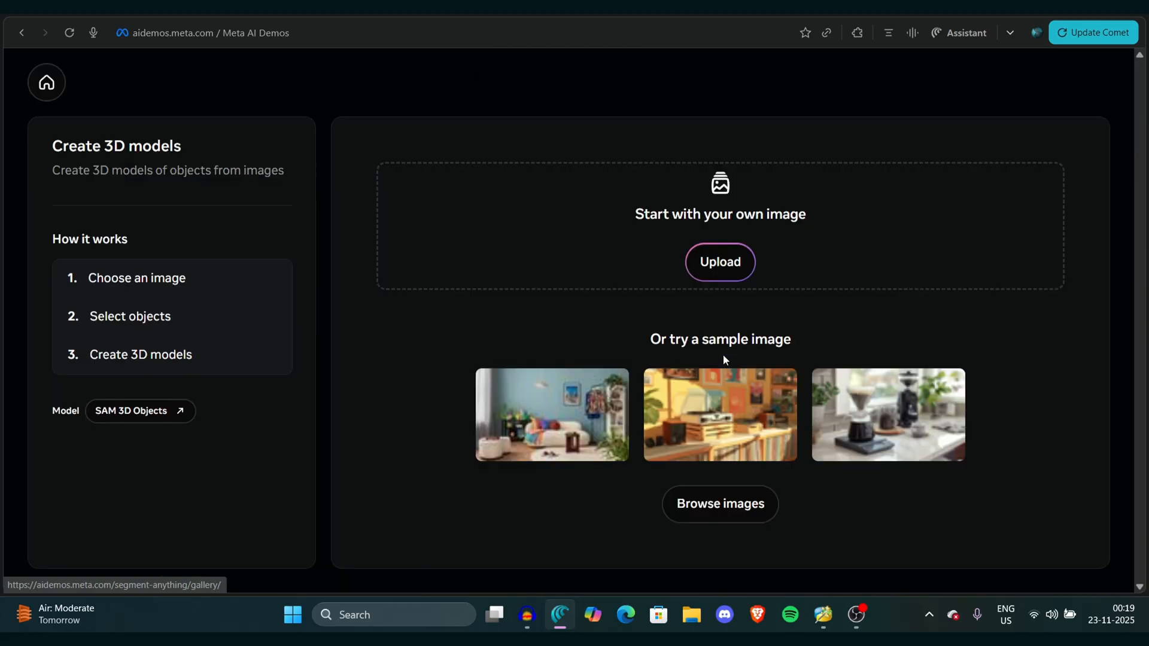
mouse_move(526, 336)
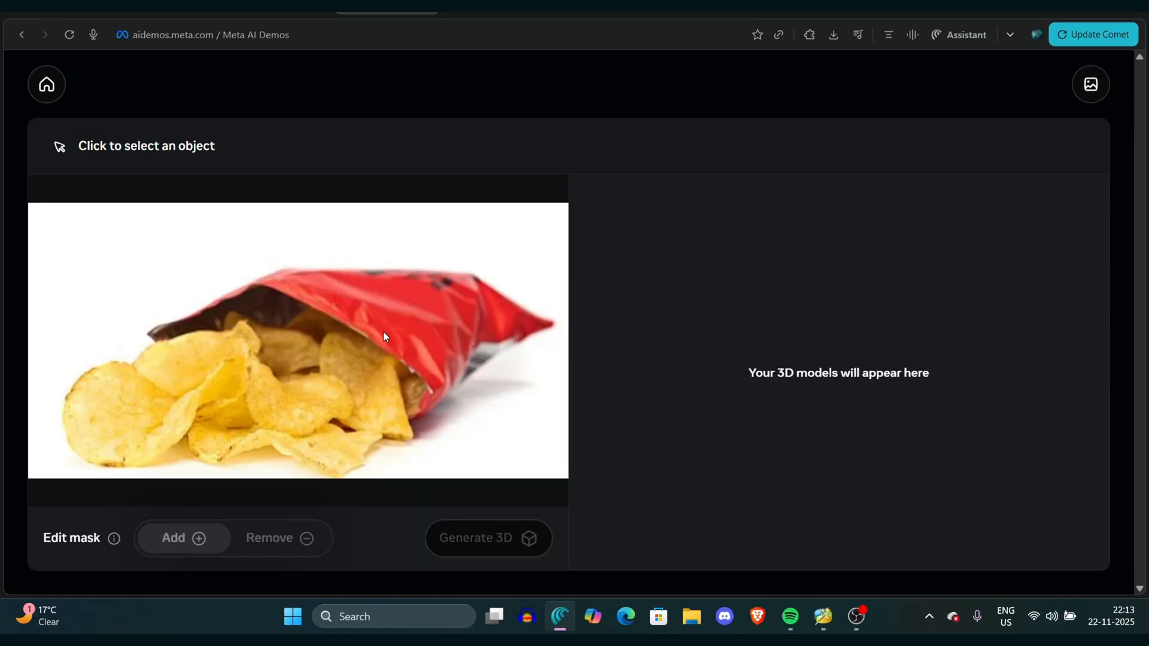
mouse_move(171, 251)
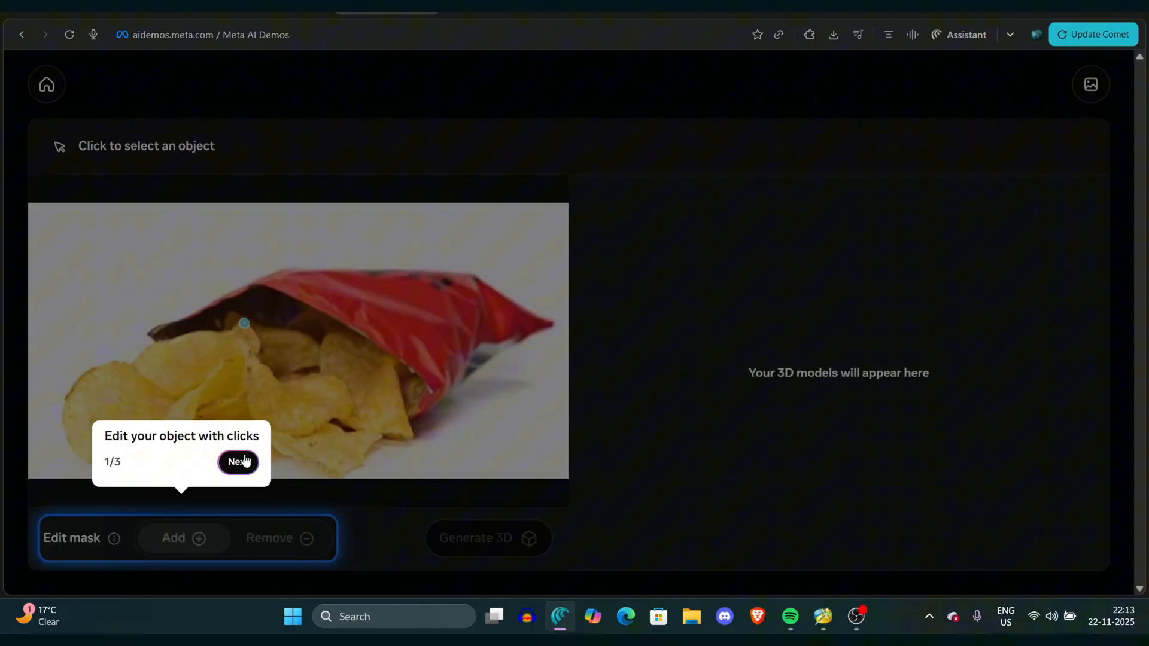
Step: Dismiss the tutorial tips, add a chip and the red bag to the mask, and generate 3D
left_click(237, 462)
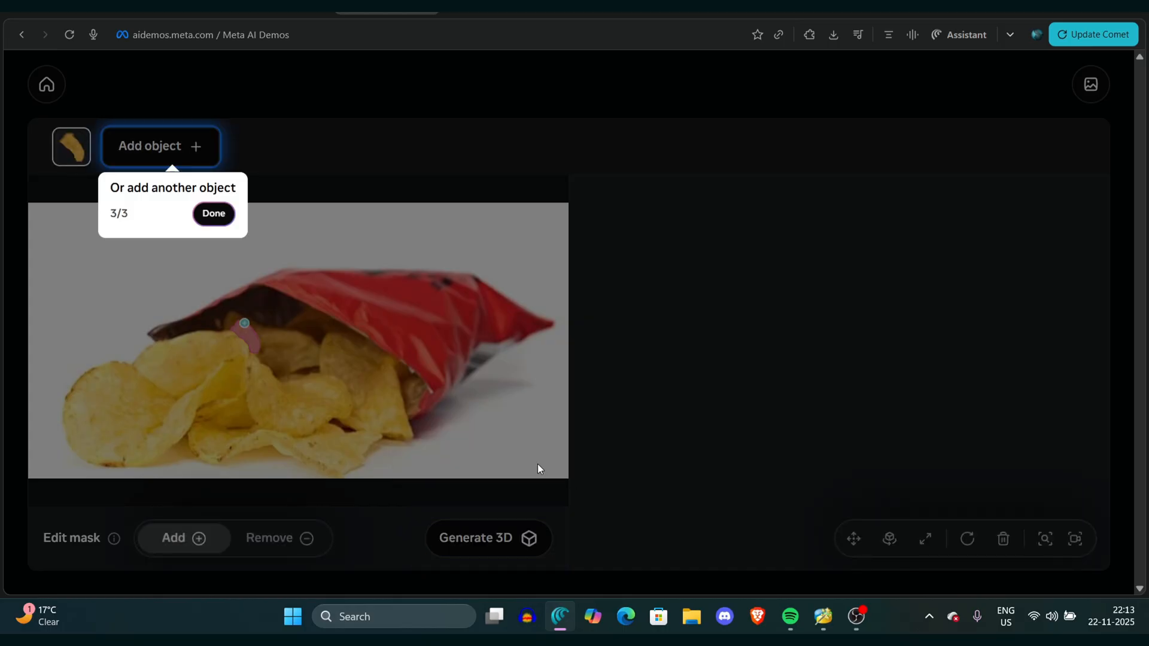
left_click(213, 213)
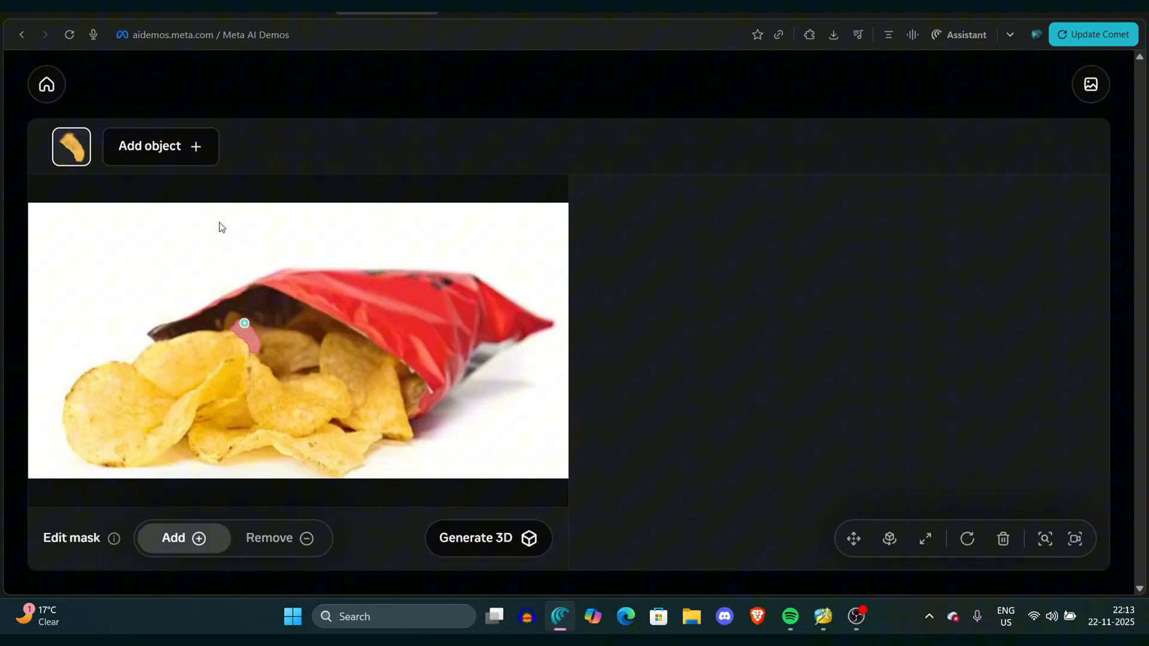
left_click(216, 363)
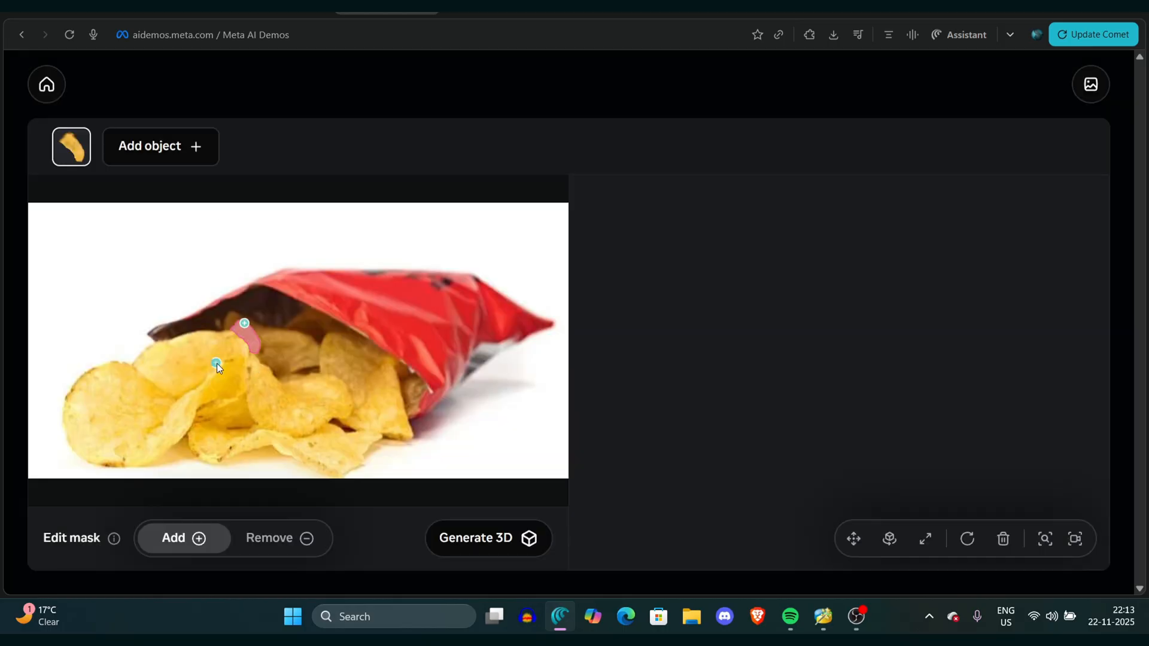
left_click(364, 286)
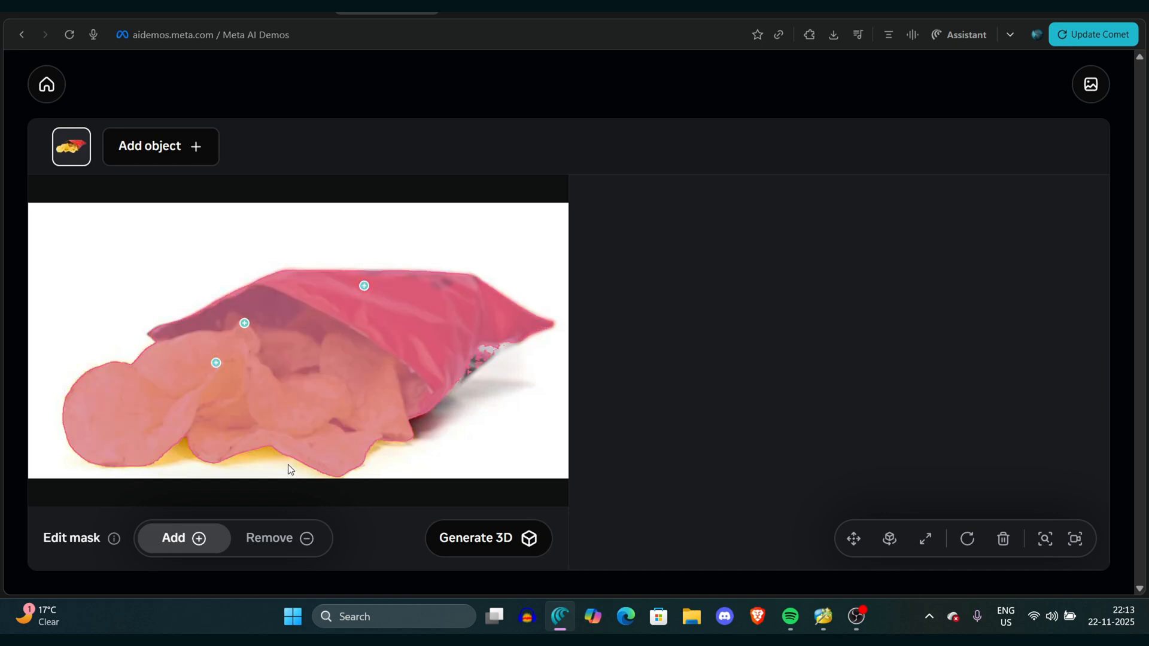
left_click(489, 539)
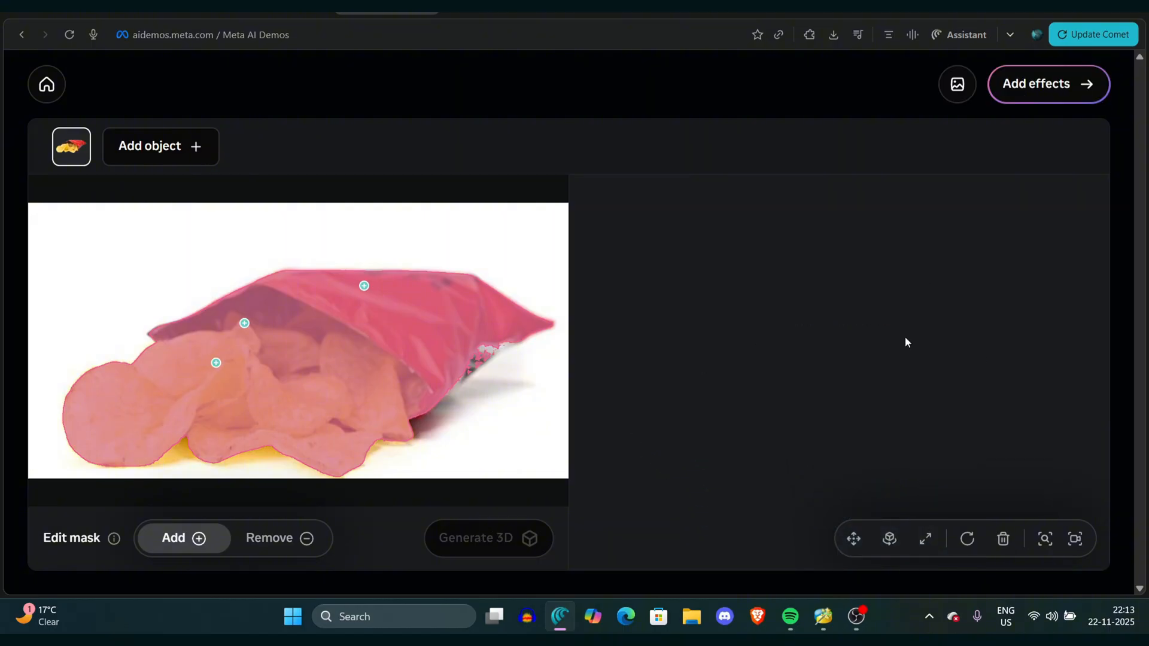
Step: Wait for the chips-bag model to finish generating and rotate it in the viewer
left_click(488, 539)
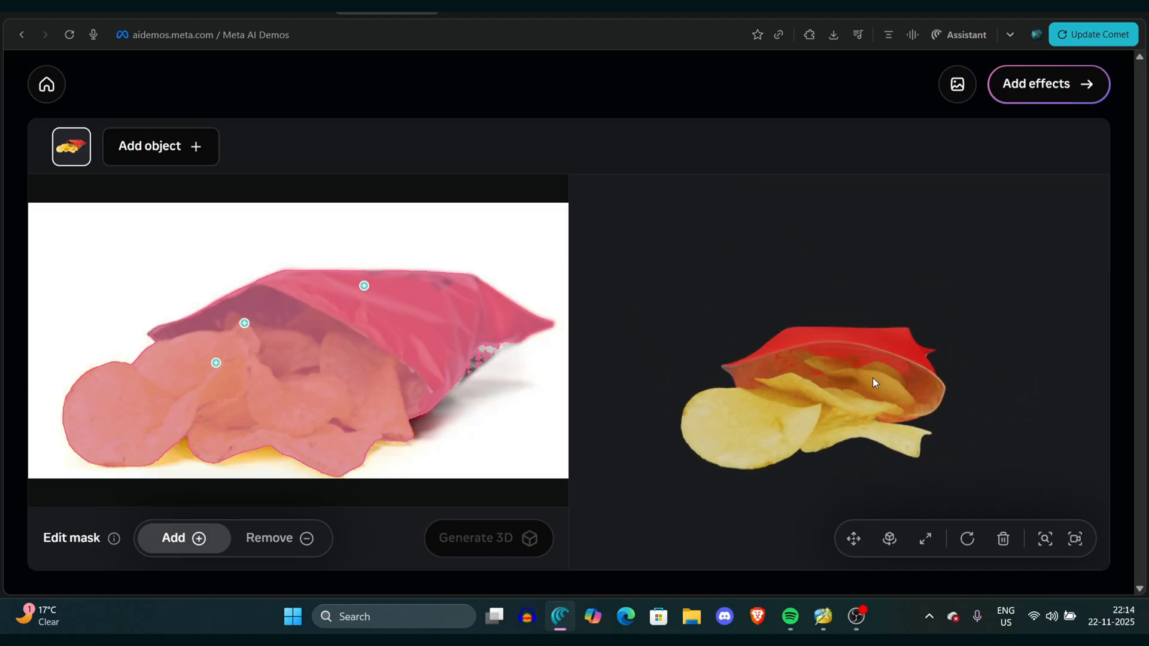
left_click_drag(872, 384, 843, 335)
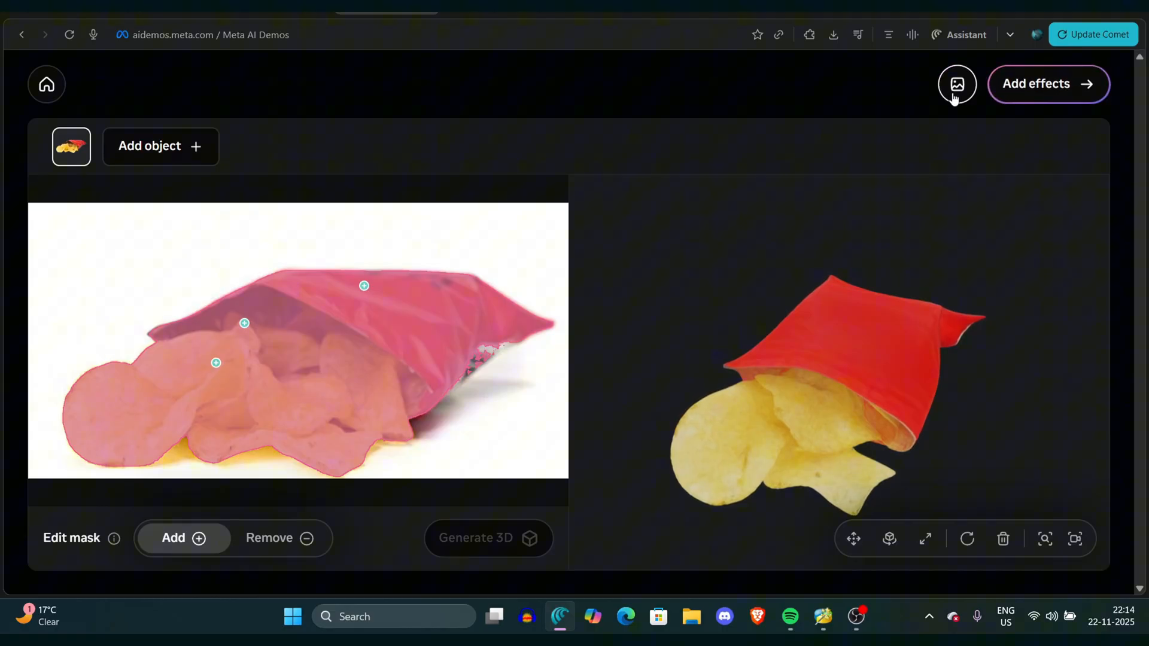
Step: In Add effects, try the Toon and Invert environment effects, then settle on Pixelate
left_click(1048, 84)
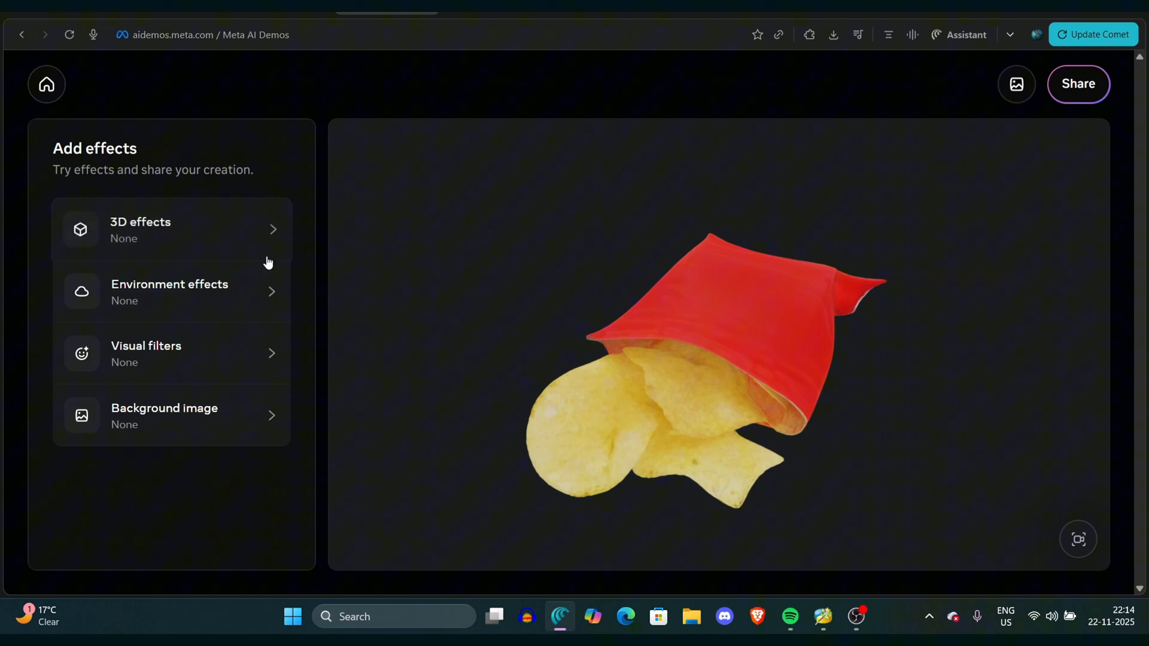
left_click(173, 291)
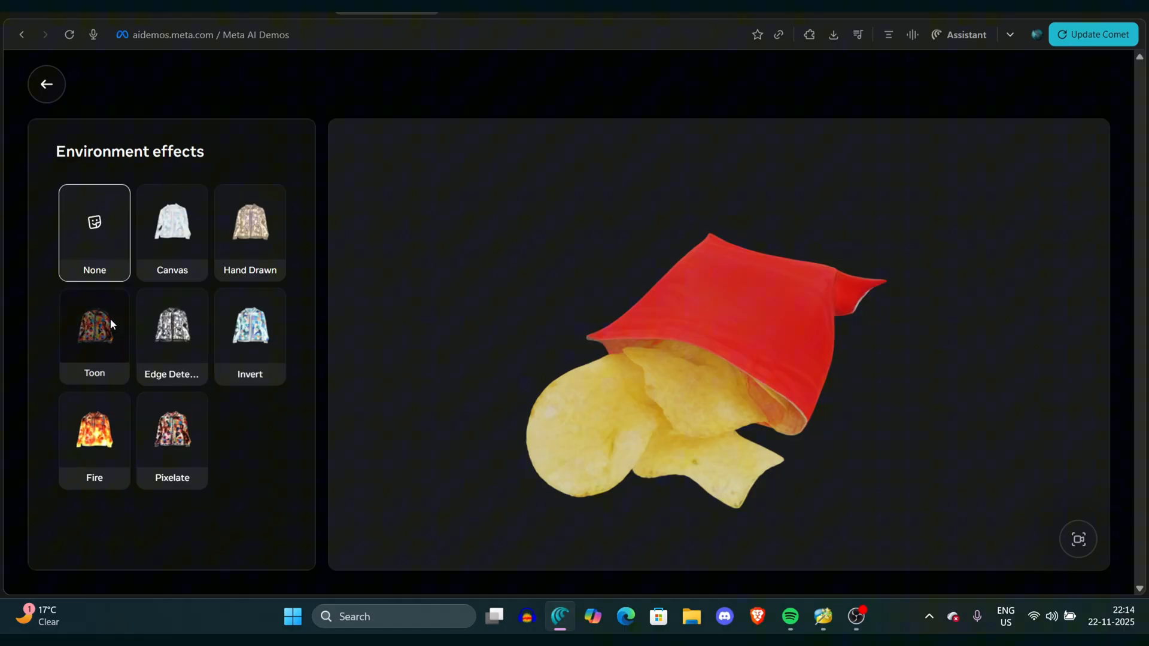
left_click(93, 335)
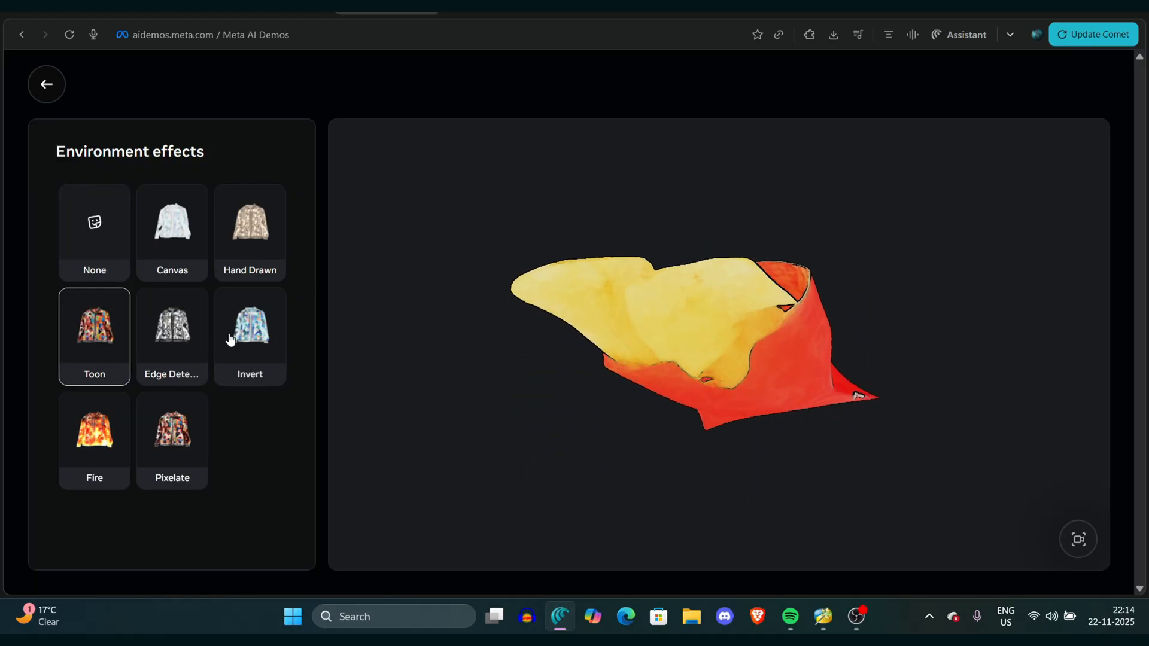
left_click(249, 335)
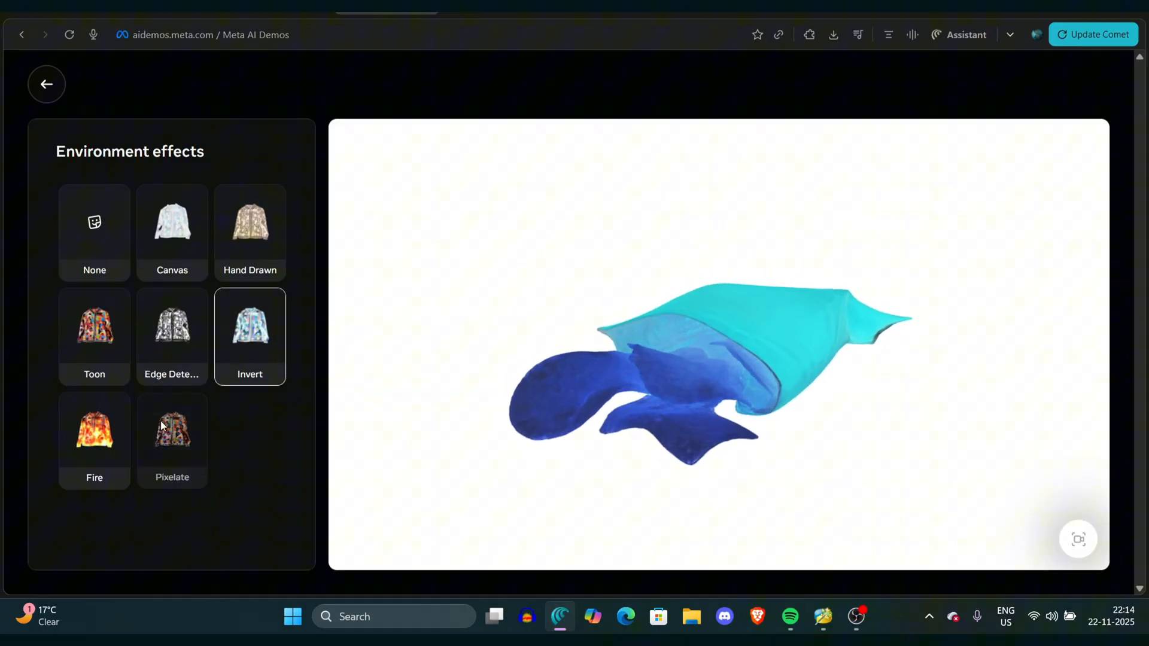
left_click(172, 432)
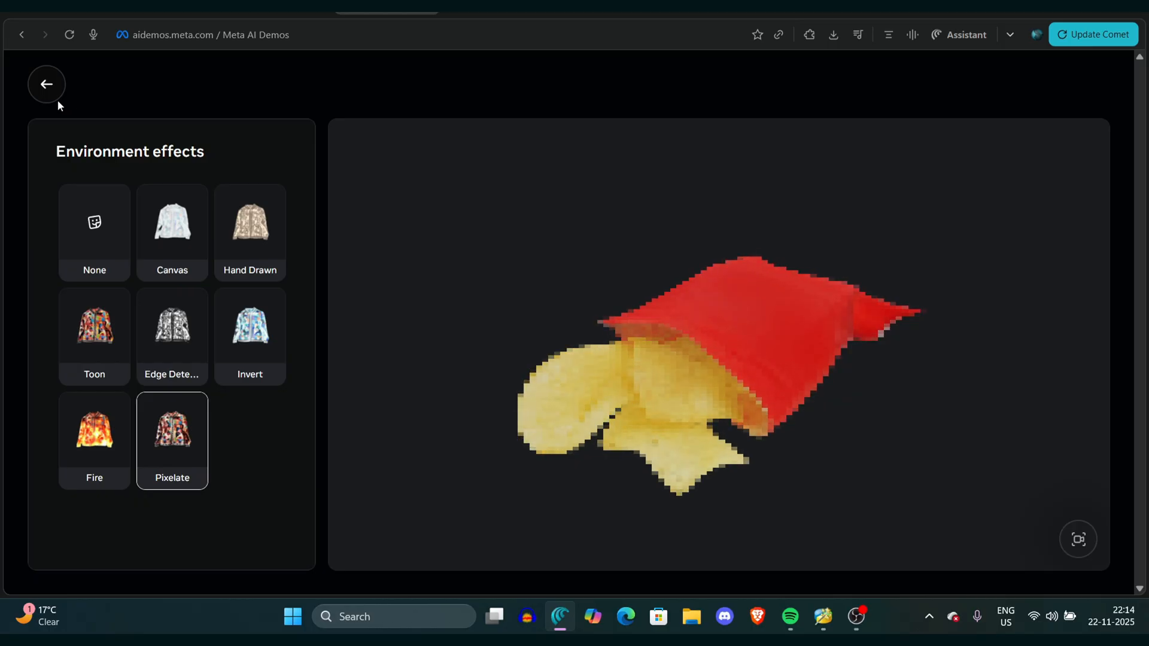
left_click(45, 84)
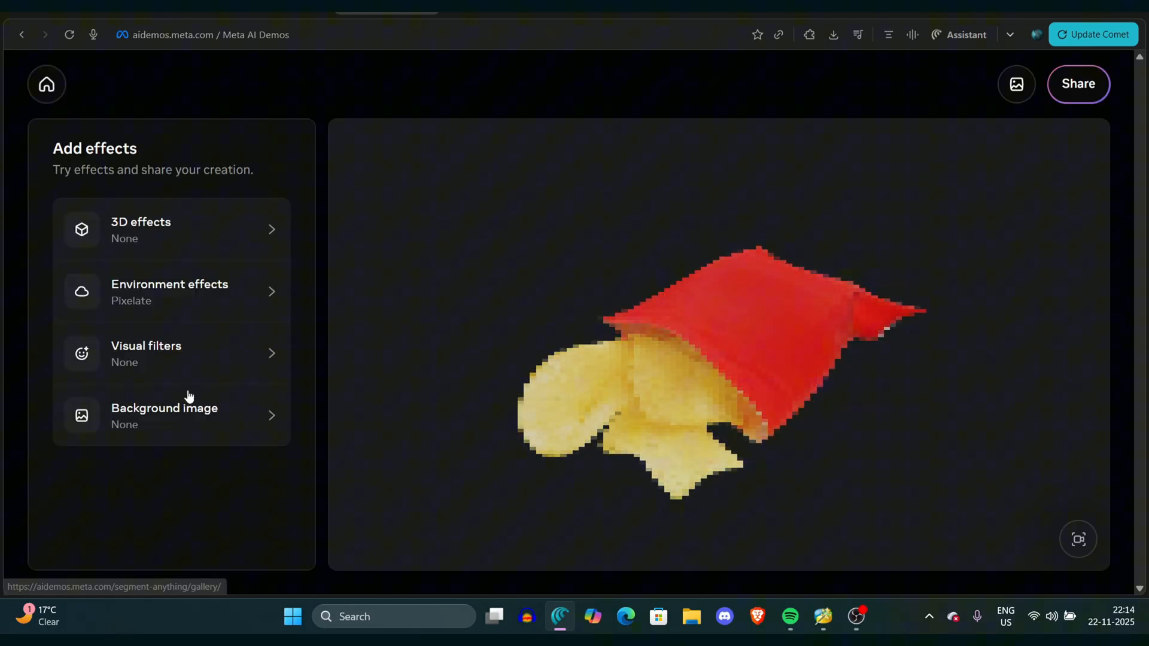
Step: Remove the environment effect with None and rotate the chips-bag model over its Night Sky background
left_click(170, 415)
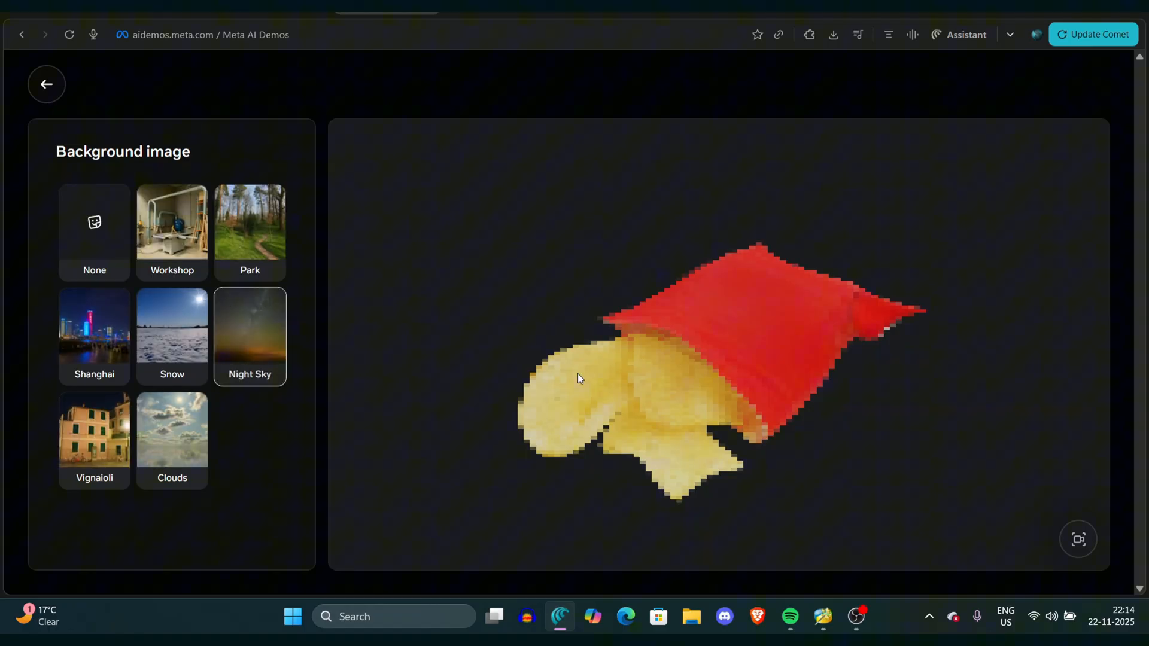
left_click_drag(579, 380, 740, 305)
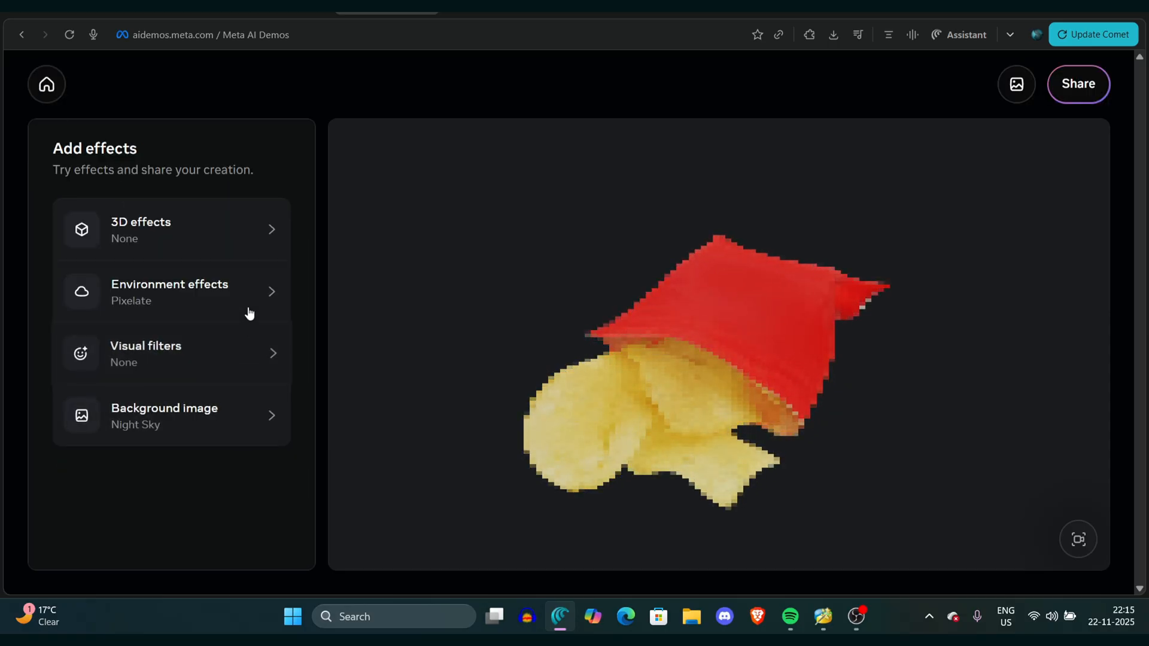
left_click(170, 291)
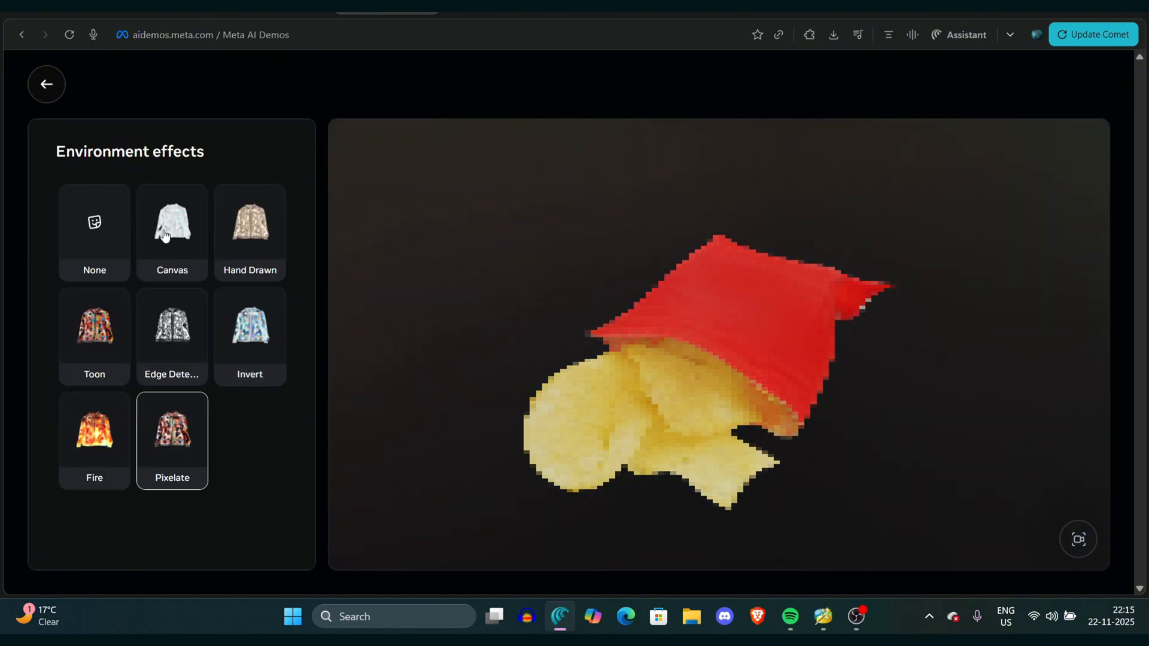
left_click(93, 232)
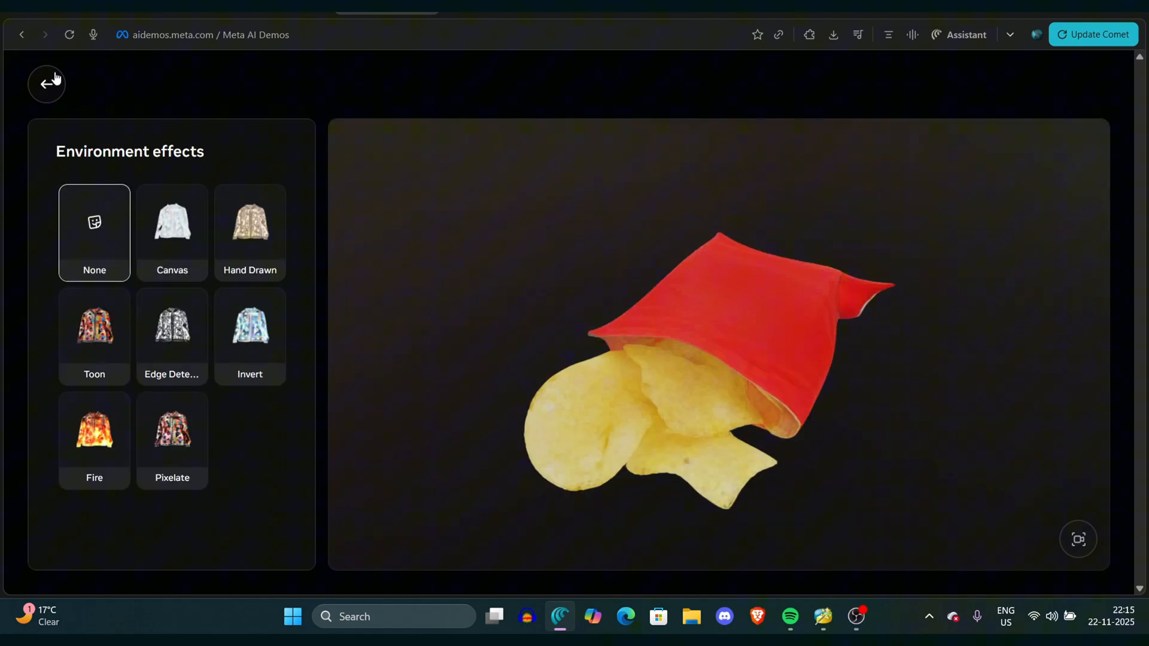
left_click(46, 83)
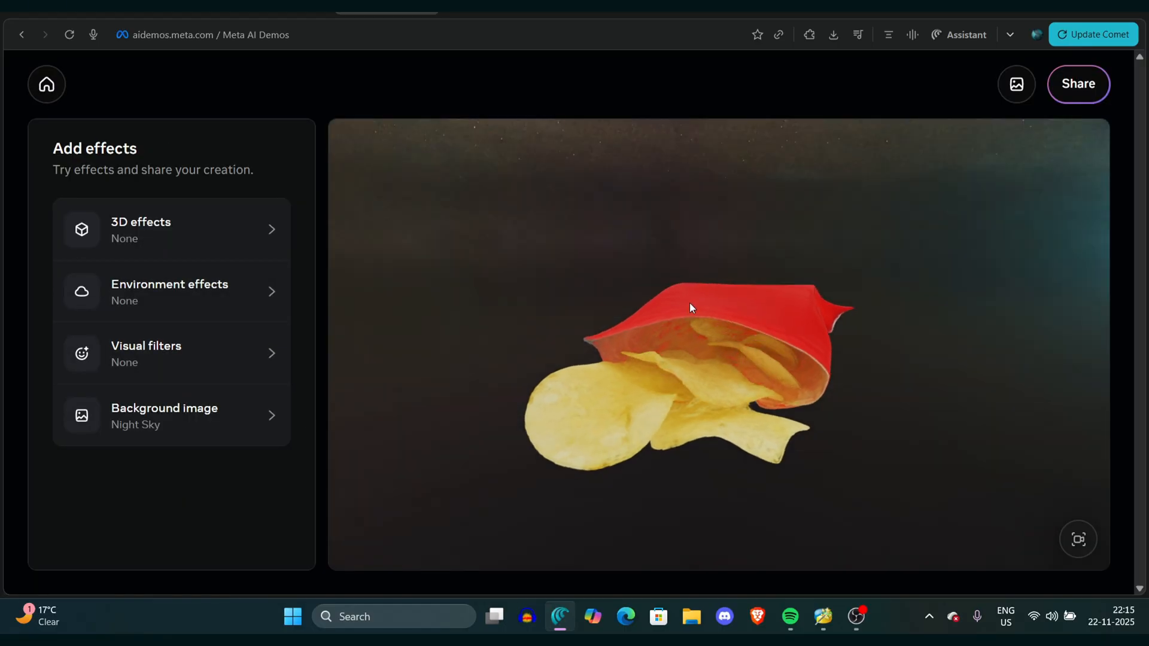
left_click_drag(689, 307, 790, 268)
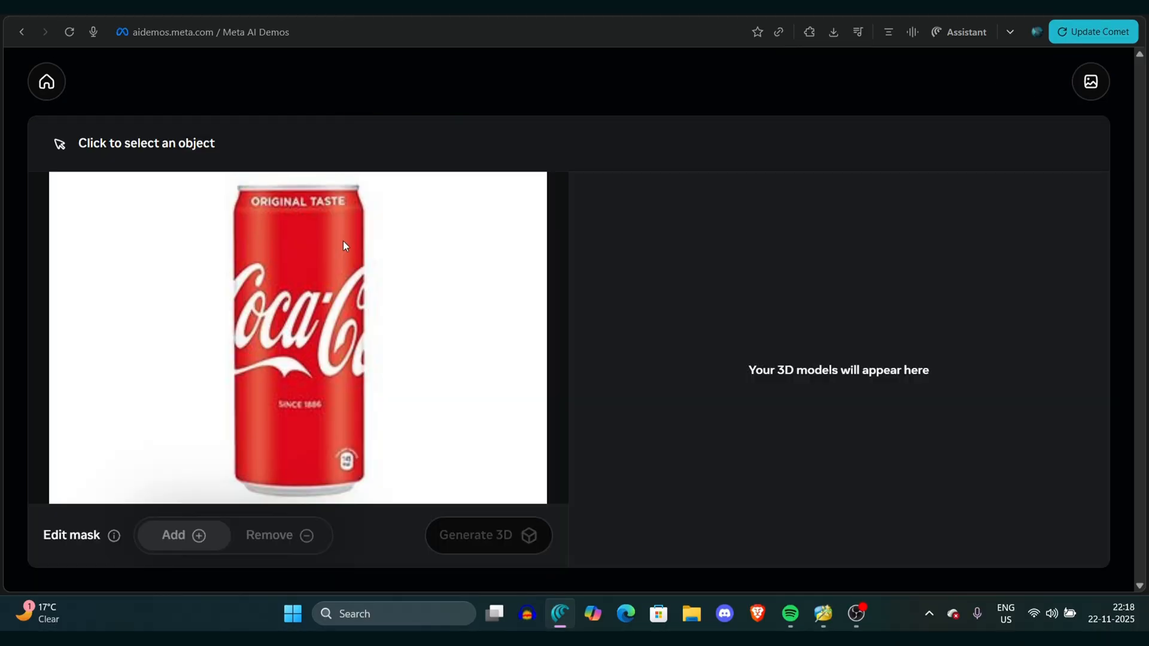
mouse_move(341, 236)
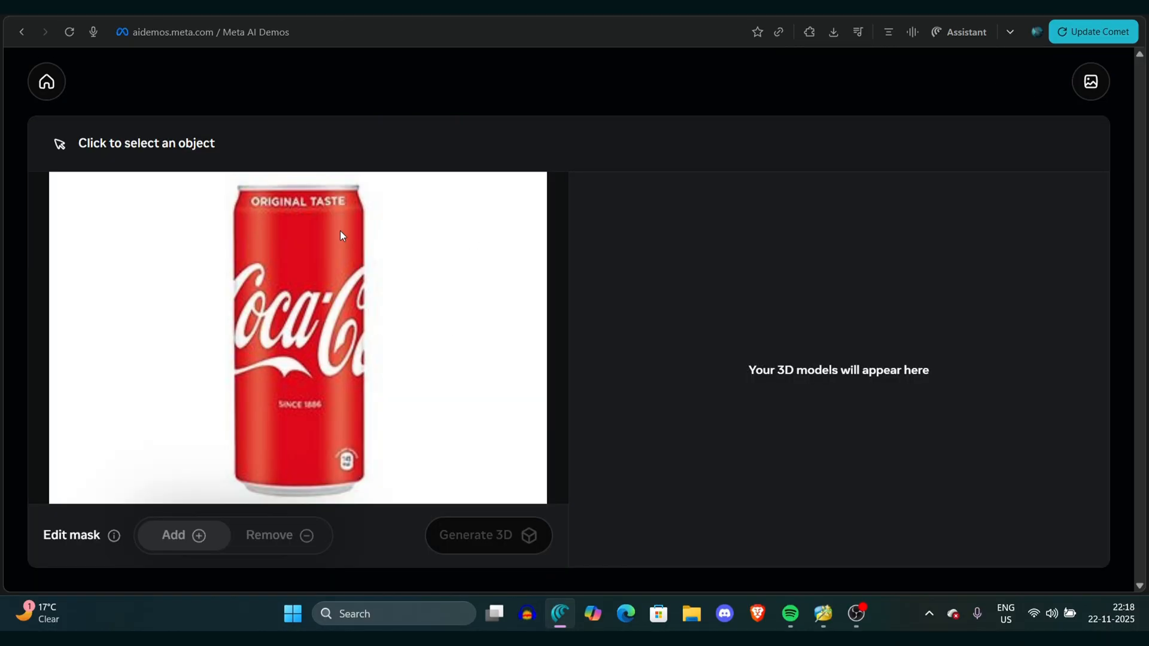
Step: Mask the Coca-Cola can as one object, dismiss the tips, and generate its 3D model
left_click(340, 231)
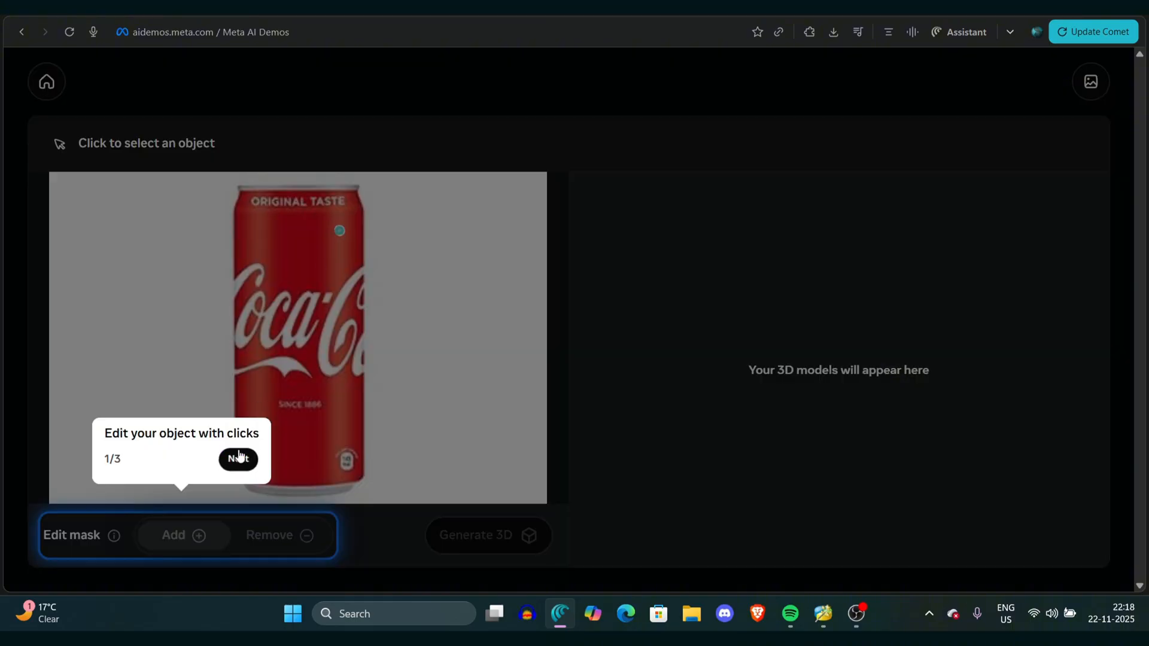
left_click(237, 460)
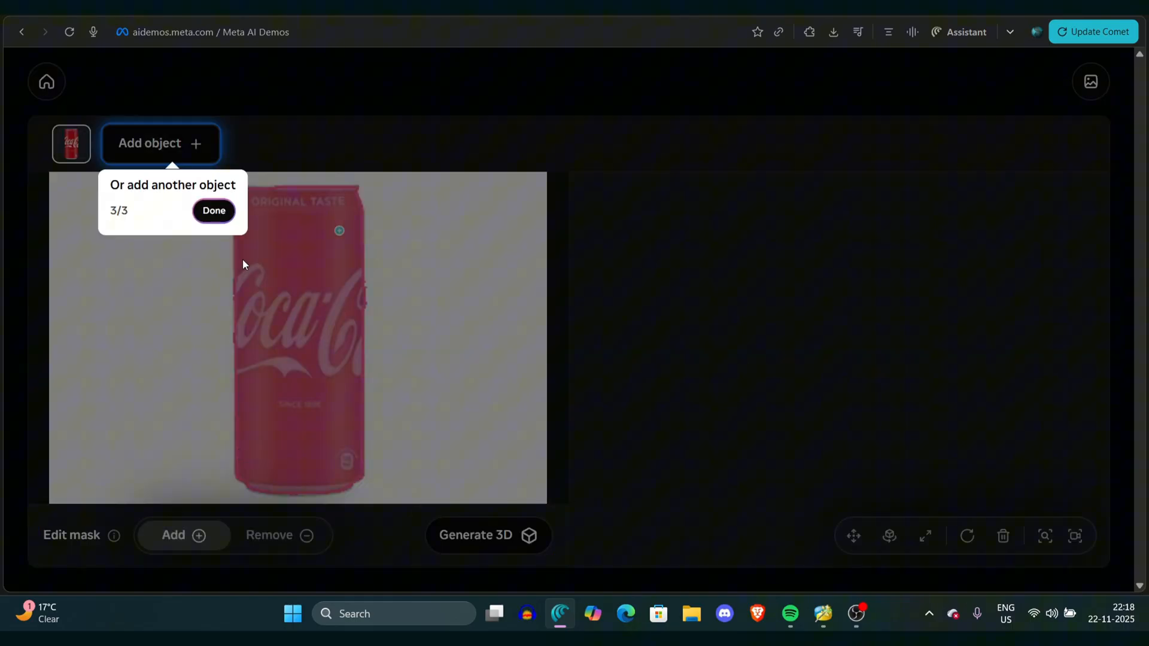
left_click(213, 211)
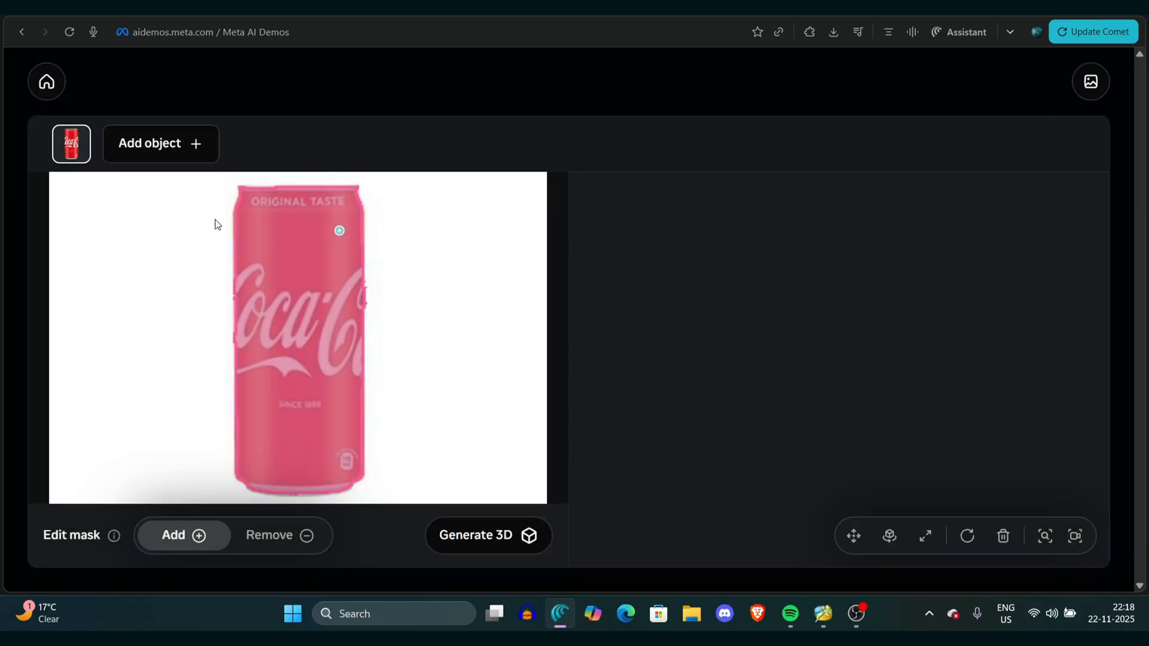
left_click(488, 535)
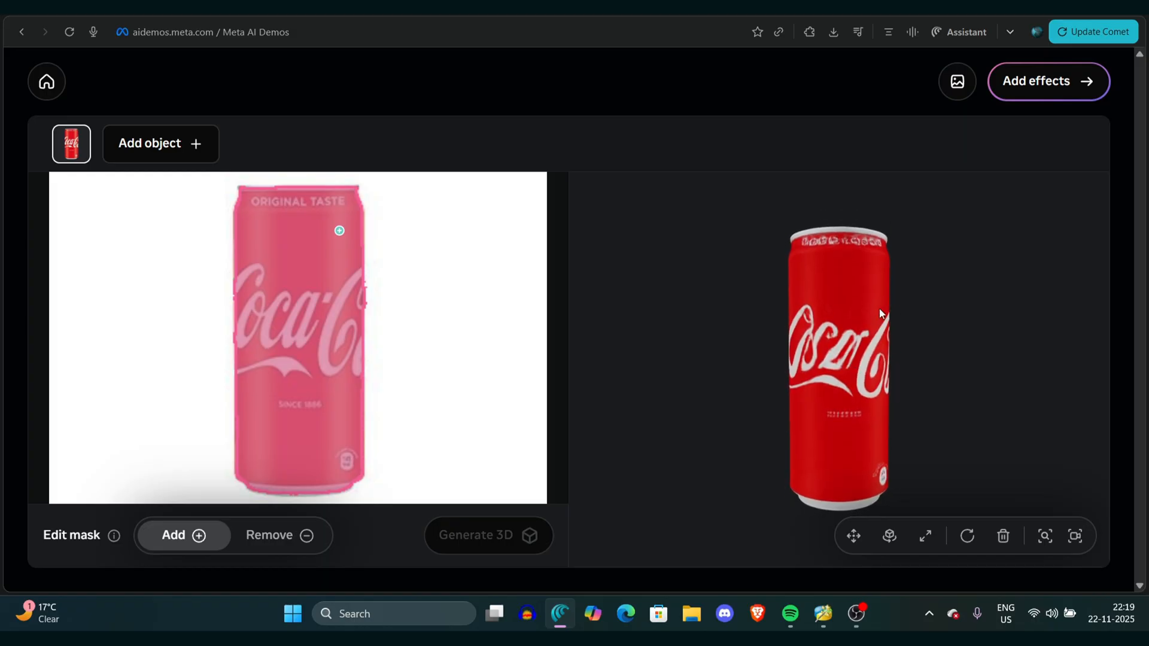
mouse_move(874, 333)
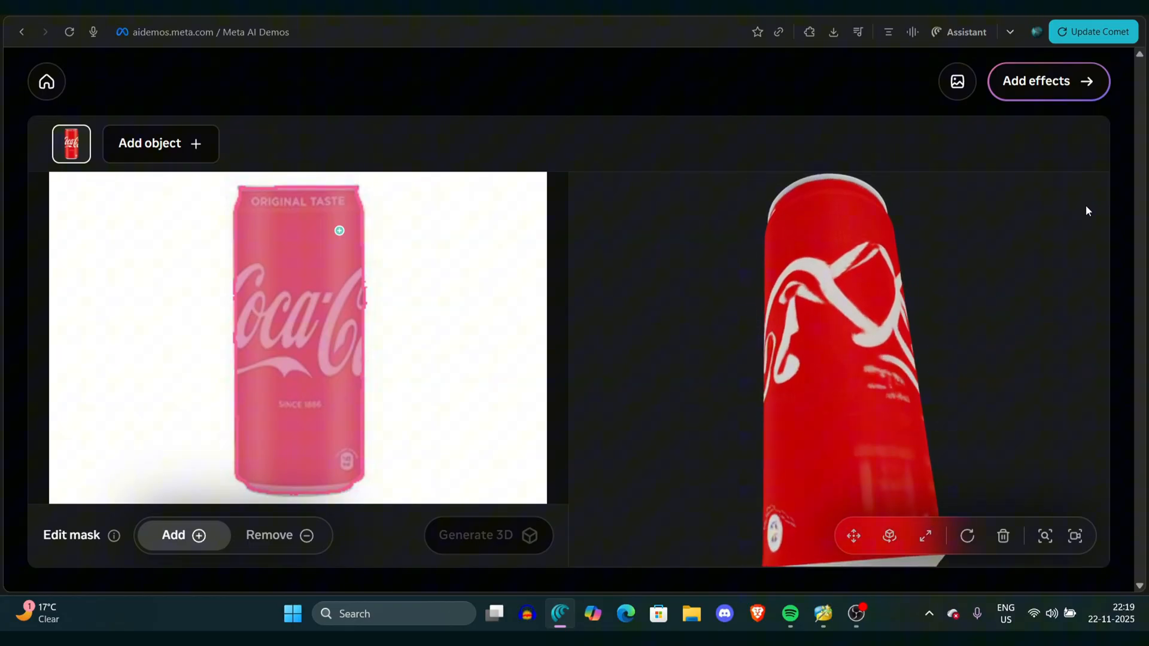
mouse_move(856, 614)
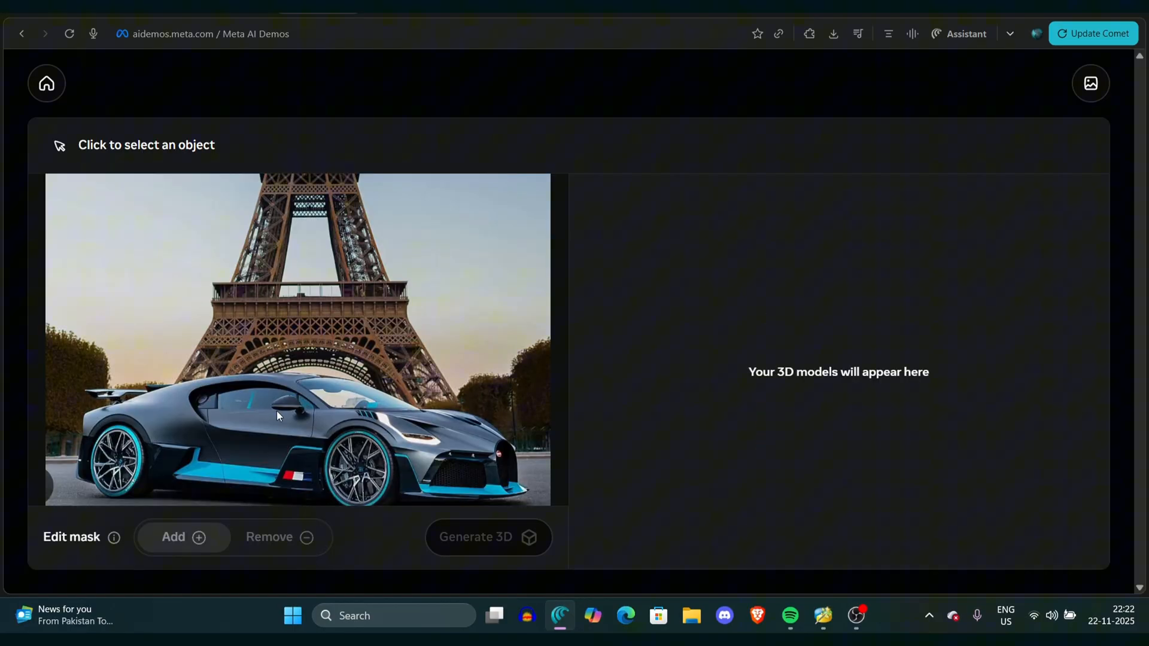
Step: Mask the whole car with two points and generate its 3D model
left_click(278, 415)
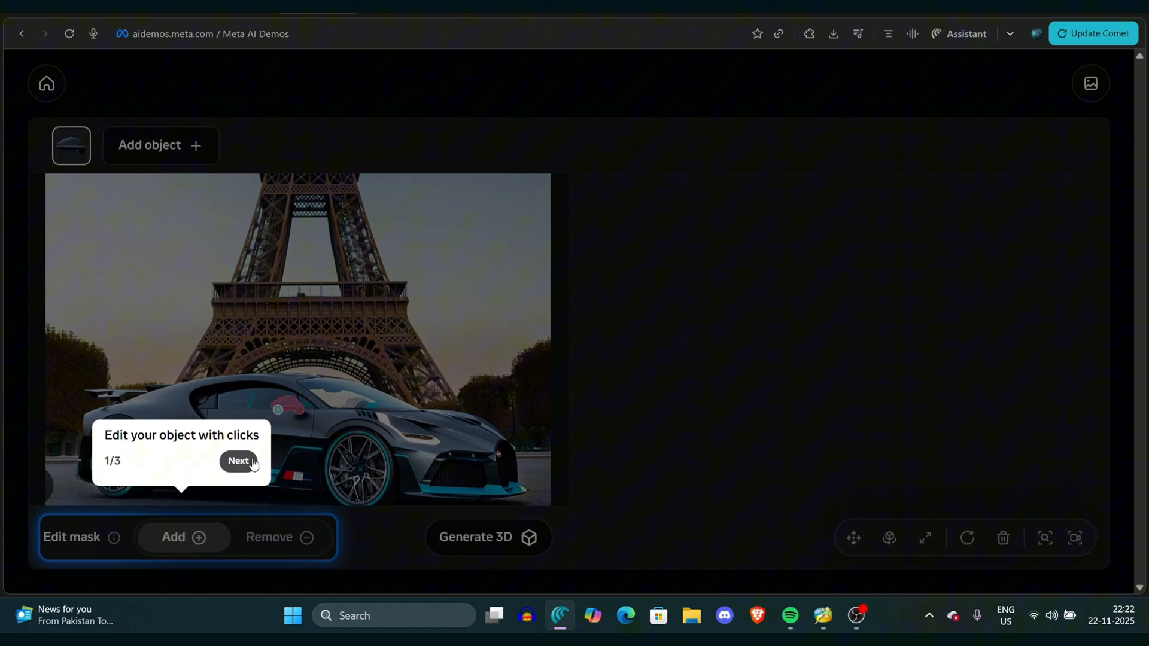
left_click(237, 462)
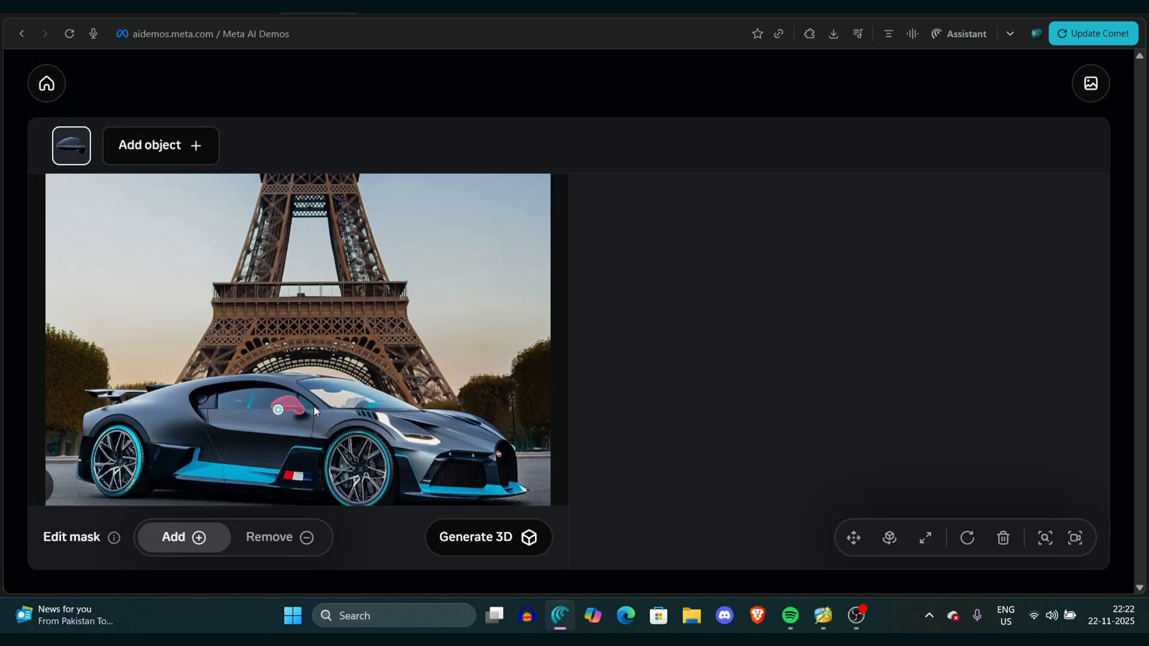
left_click(176, 407)
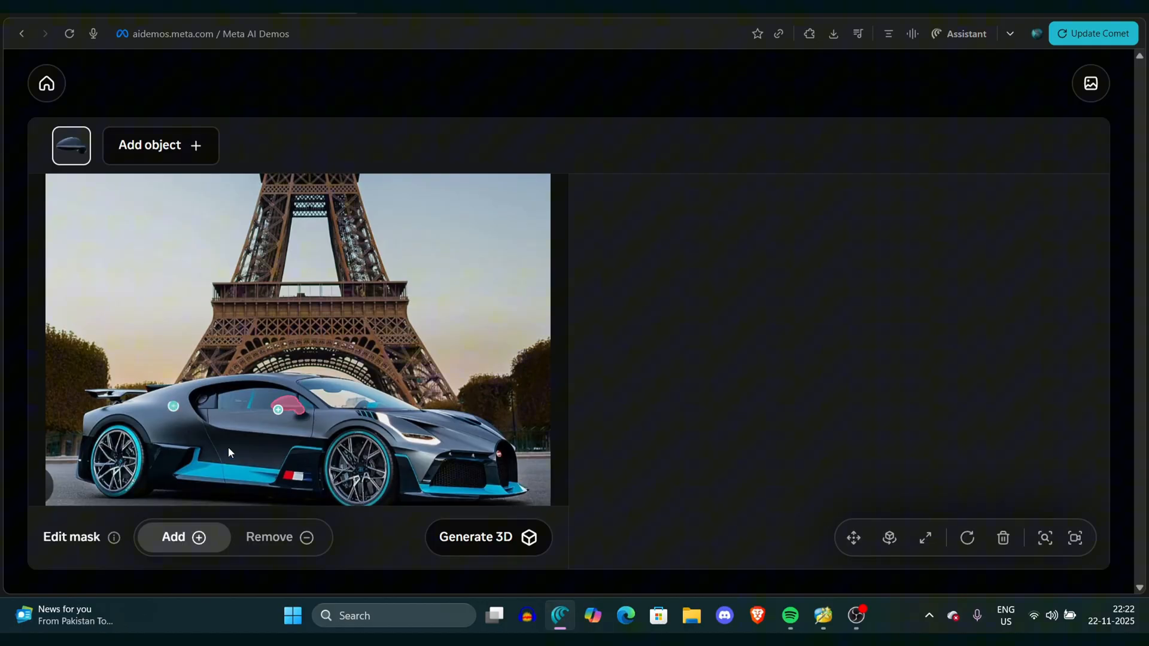
left_click(488, 537)
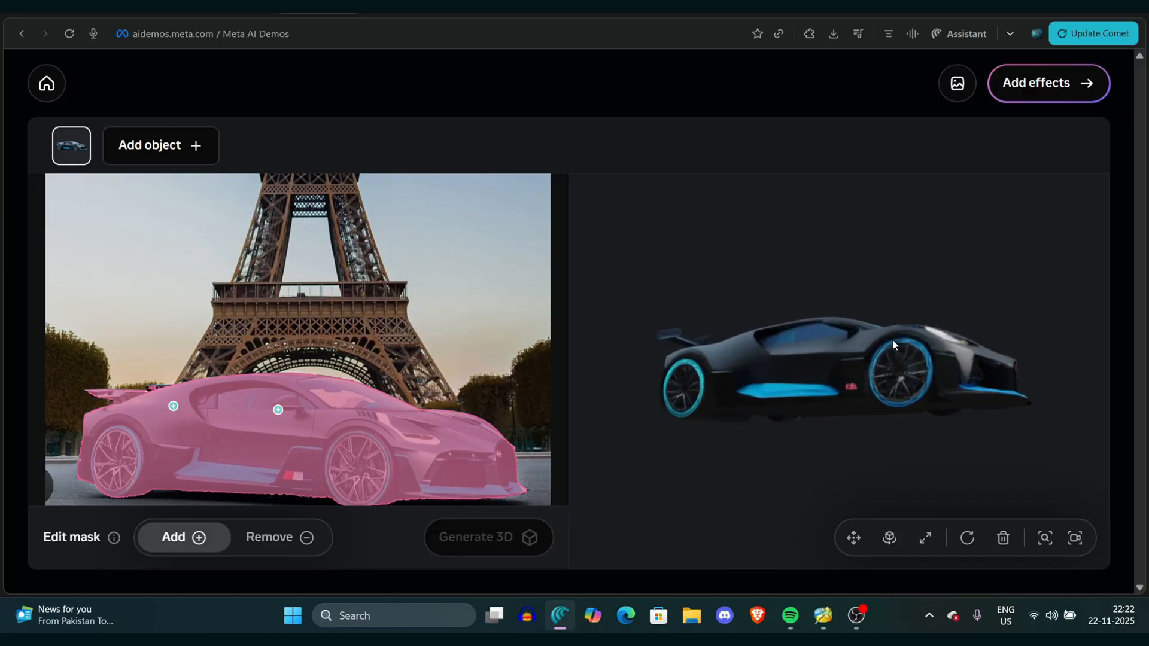
Step: Orbit the car model through top, side, rear and three-quarter views
left_click_drag(895, 344, 841, 406)
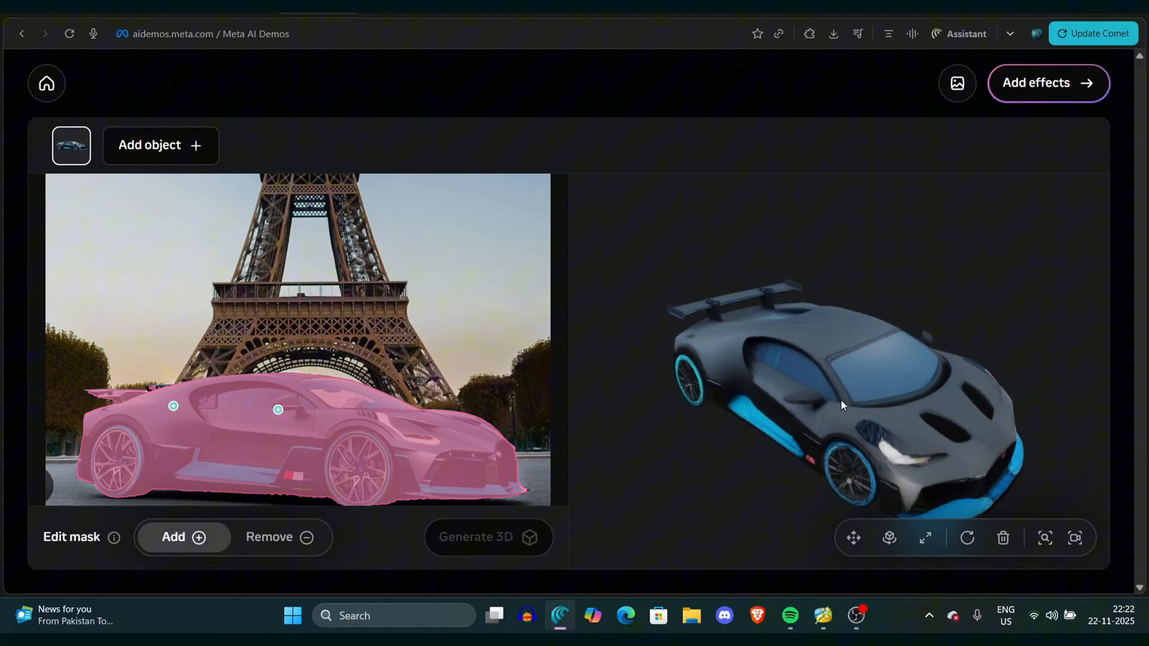
left_click_drag(843, 406, 799, 352)
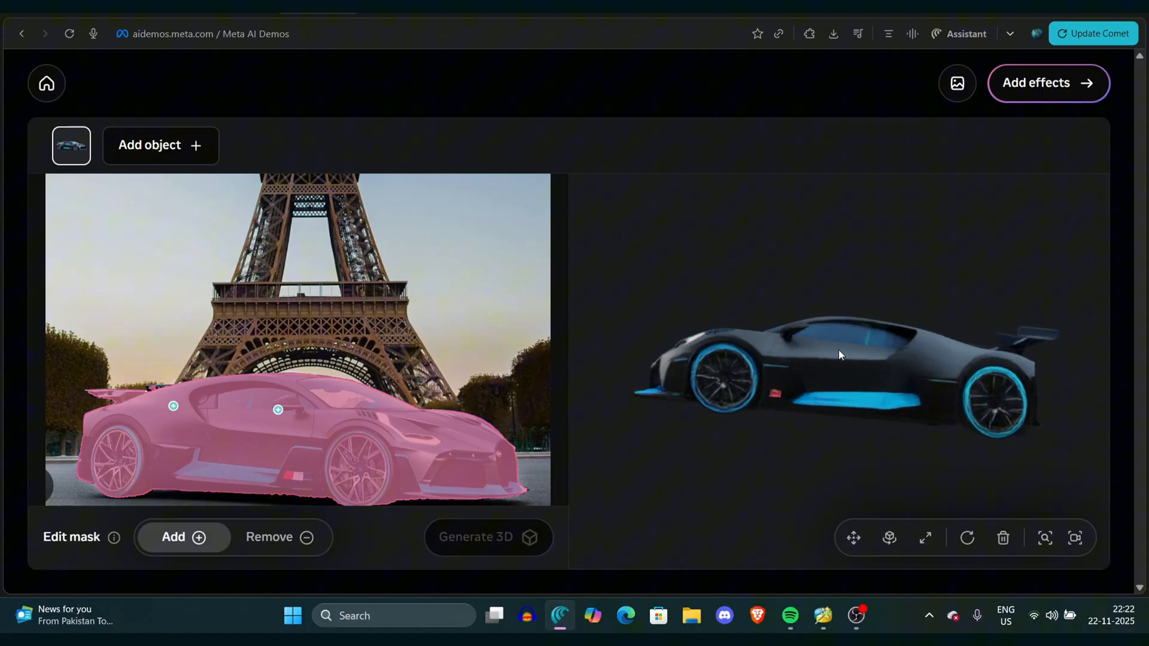
left_click_drag(840, 356, 909, 407)
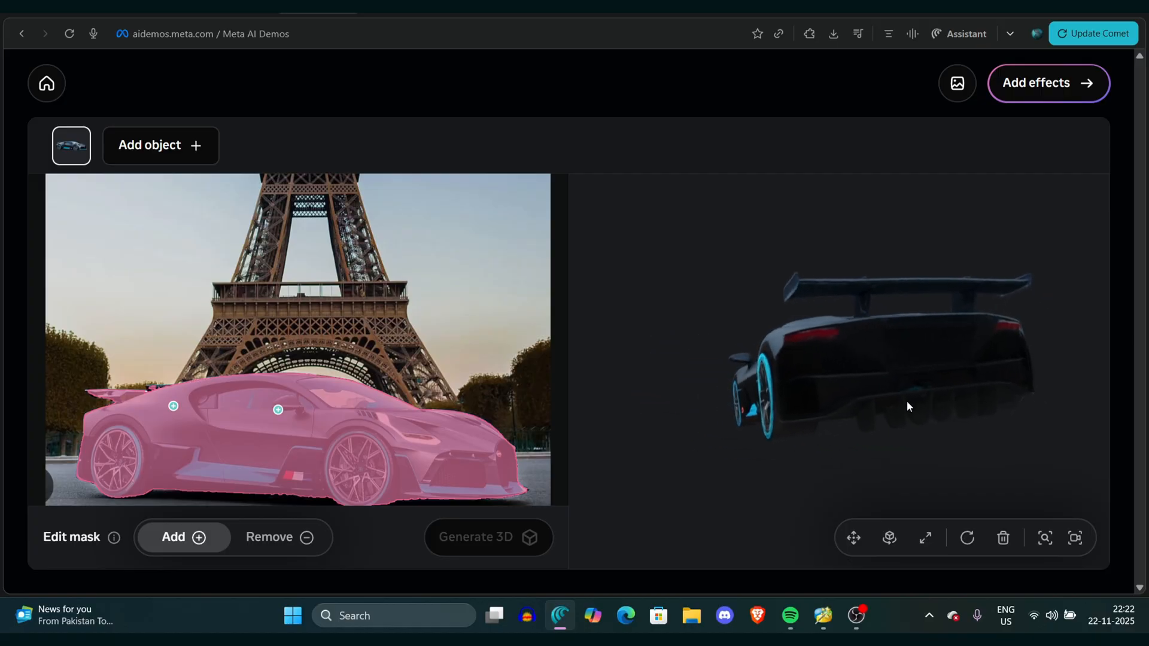
left_click_drag(908, 407, 926, 457)
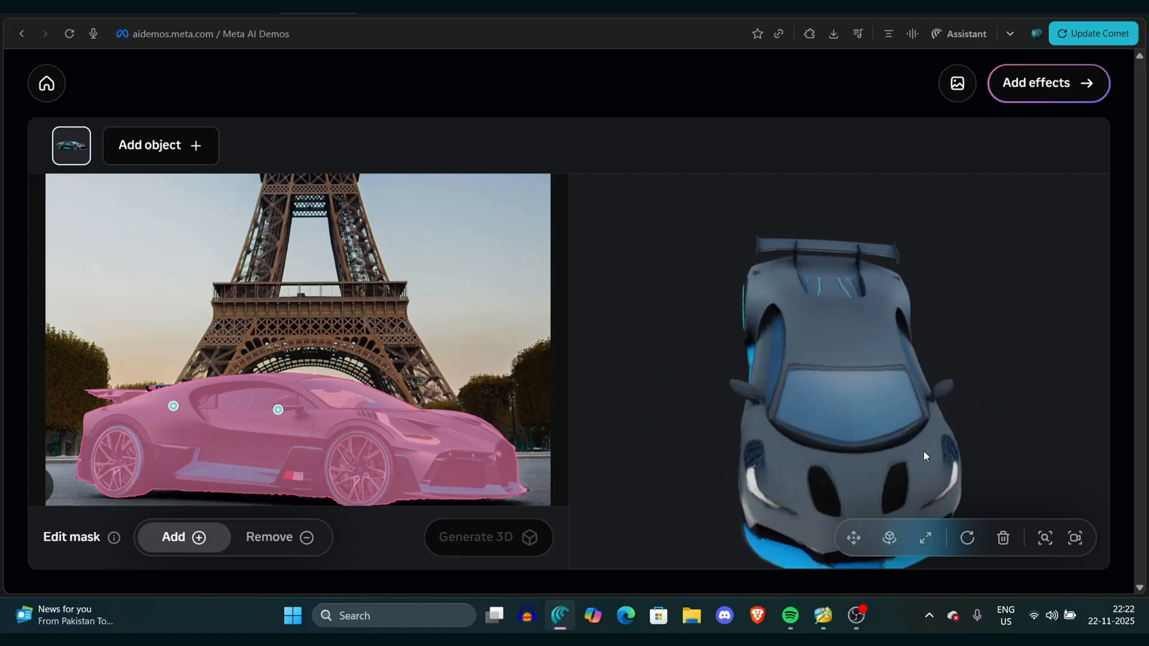
left_click_drag(923, 455, 907, 404)
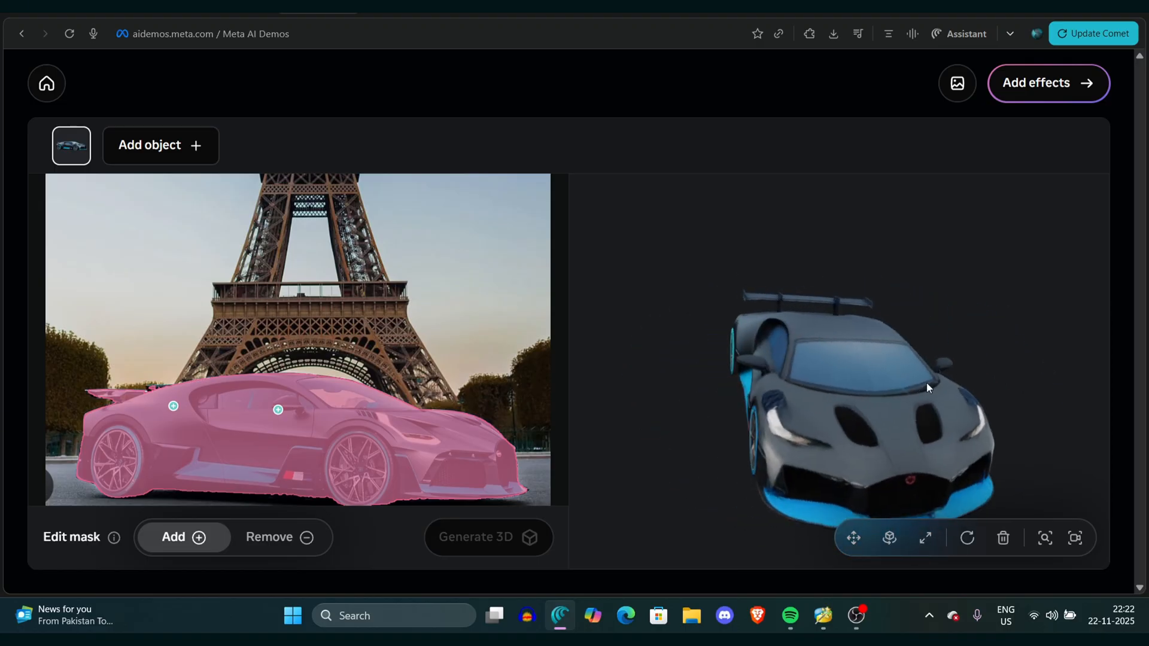
left_click_drag(927, 388, 912, 387)
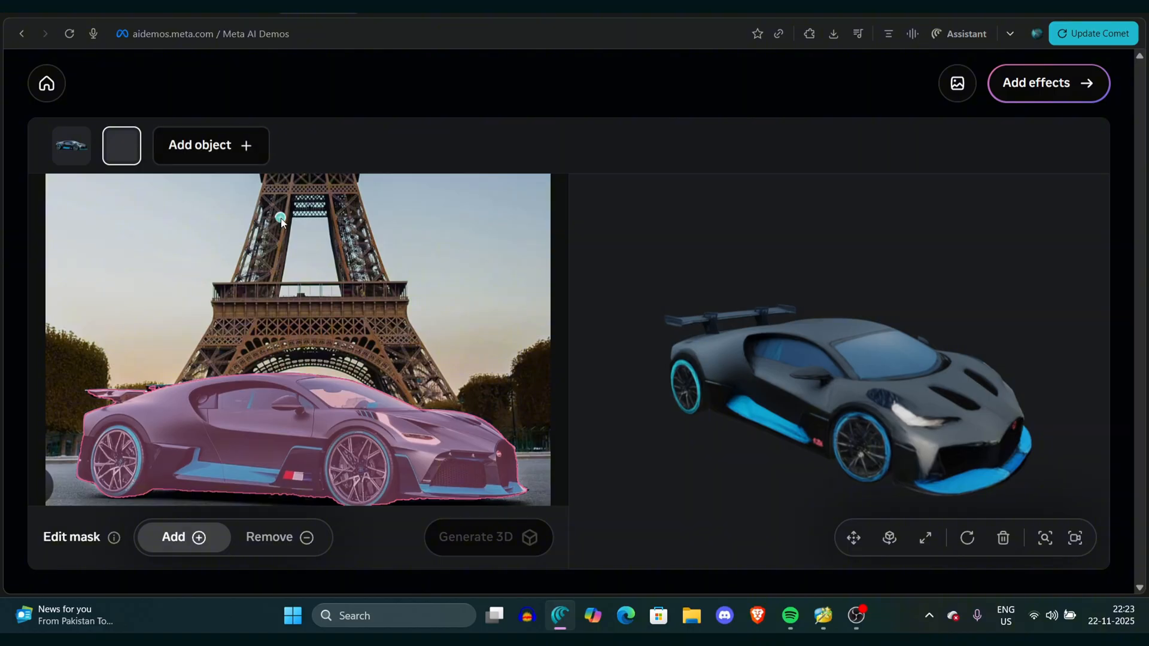
Step: Mask the Eiffel Tower as a second object and generate its 3D model
left_click(280, 218)
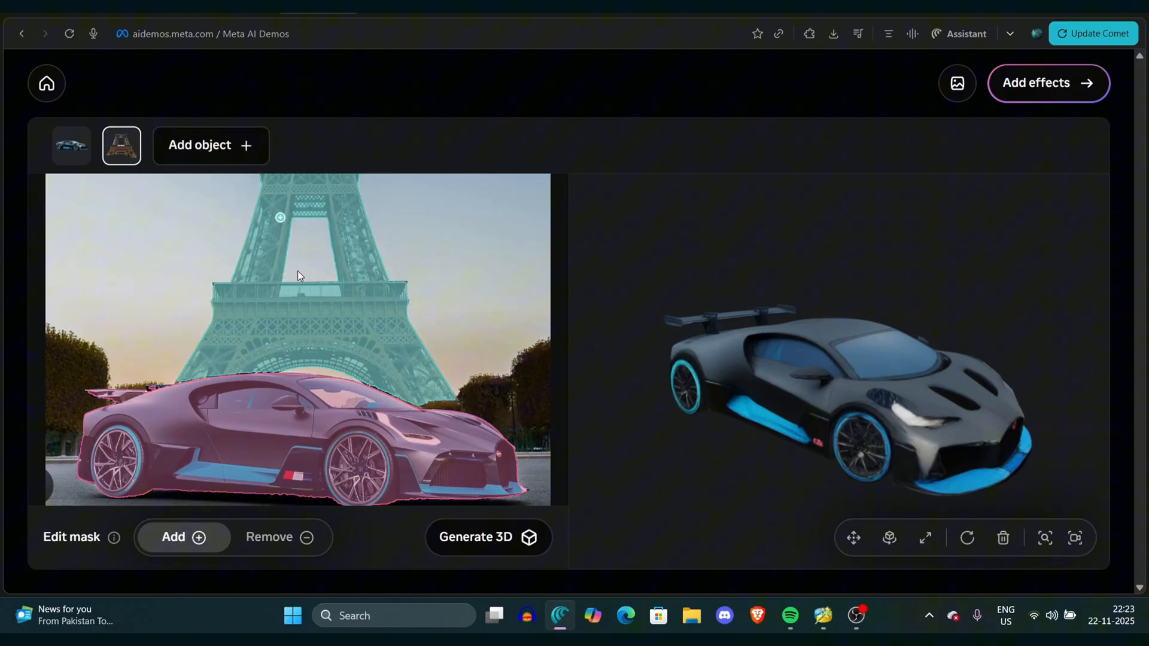
left_click(487, 537)
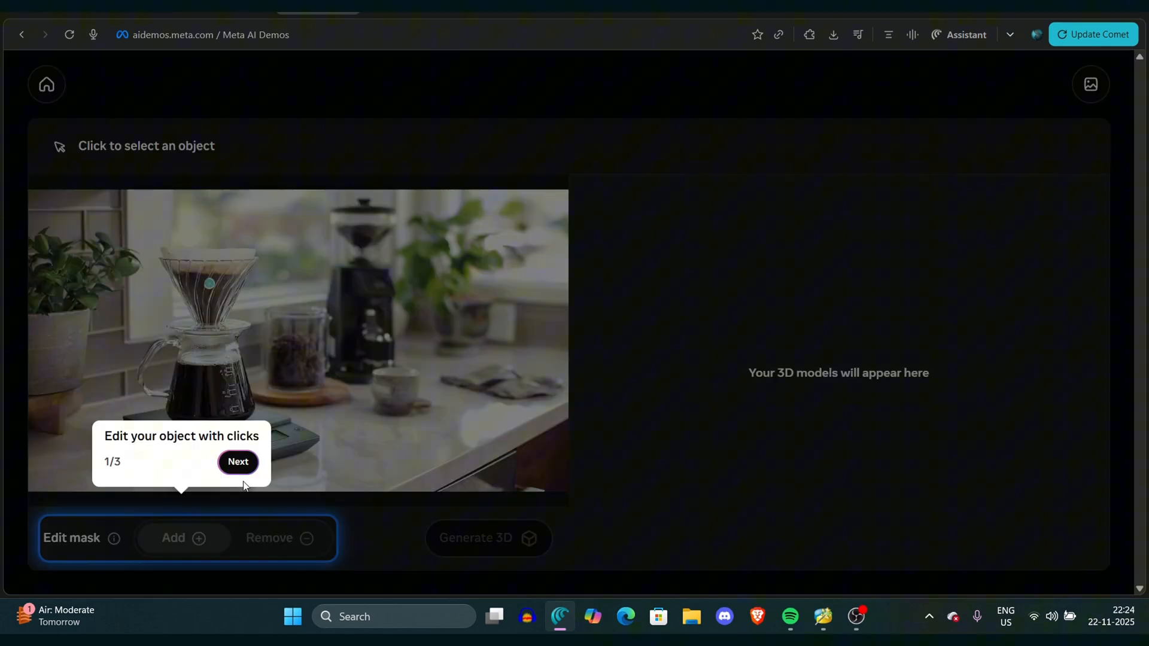
Step: Add the coffee jar, cup, grinder and other kitchen items to one mask and generate 3D
left_click(237, 462)
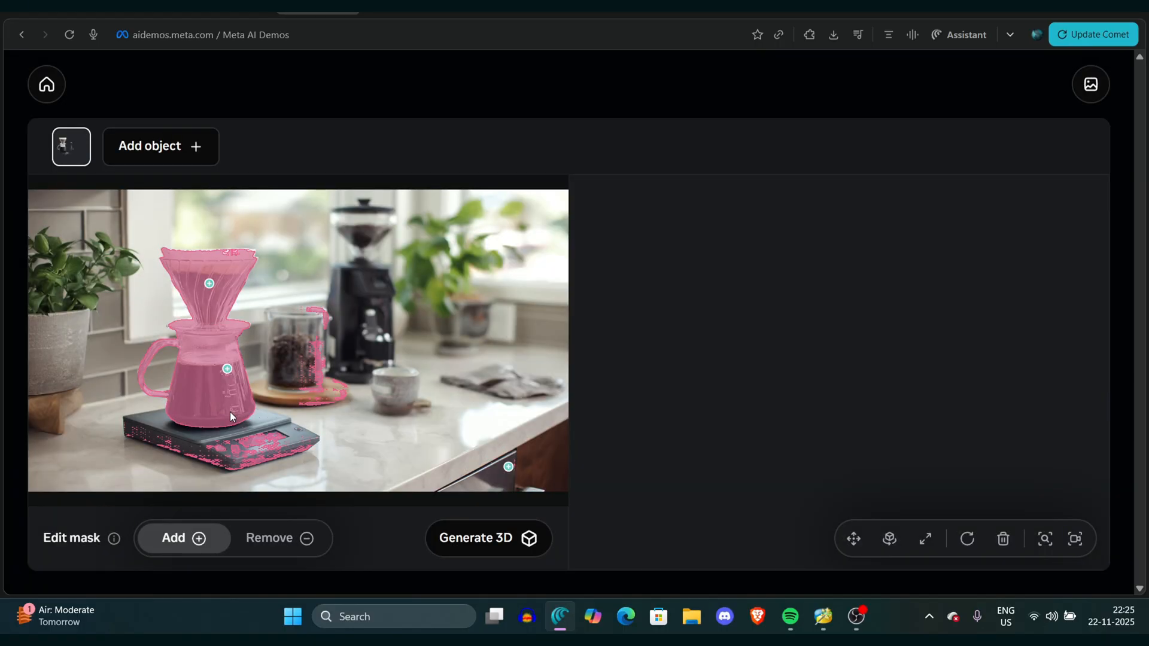
left_click(290, 324)
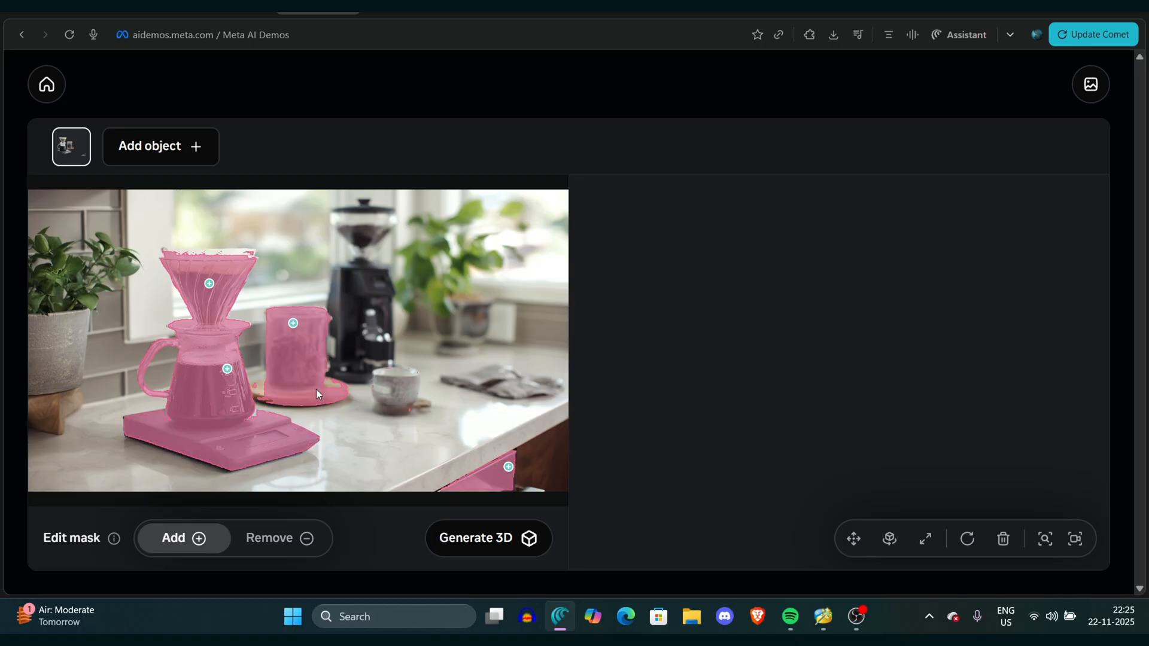
left_click(398, 378)
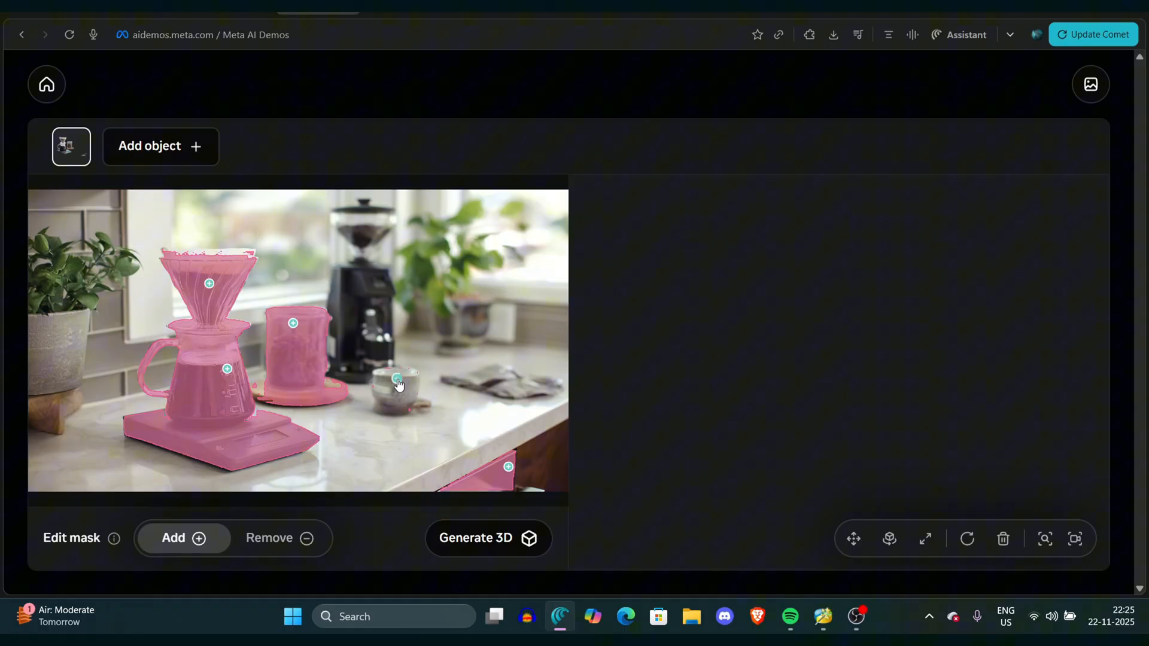
left_click(488, 538)
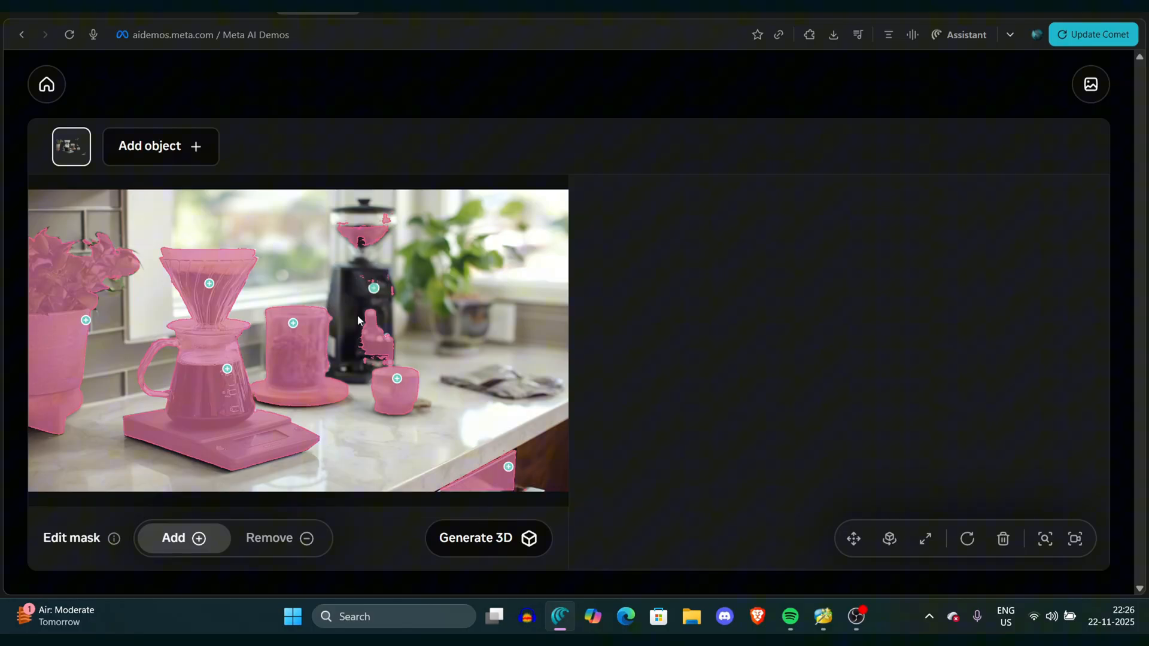
left_click(489, 539)
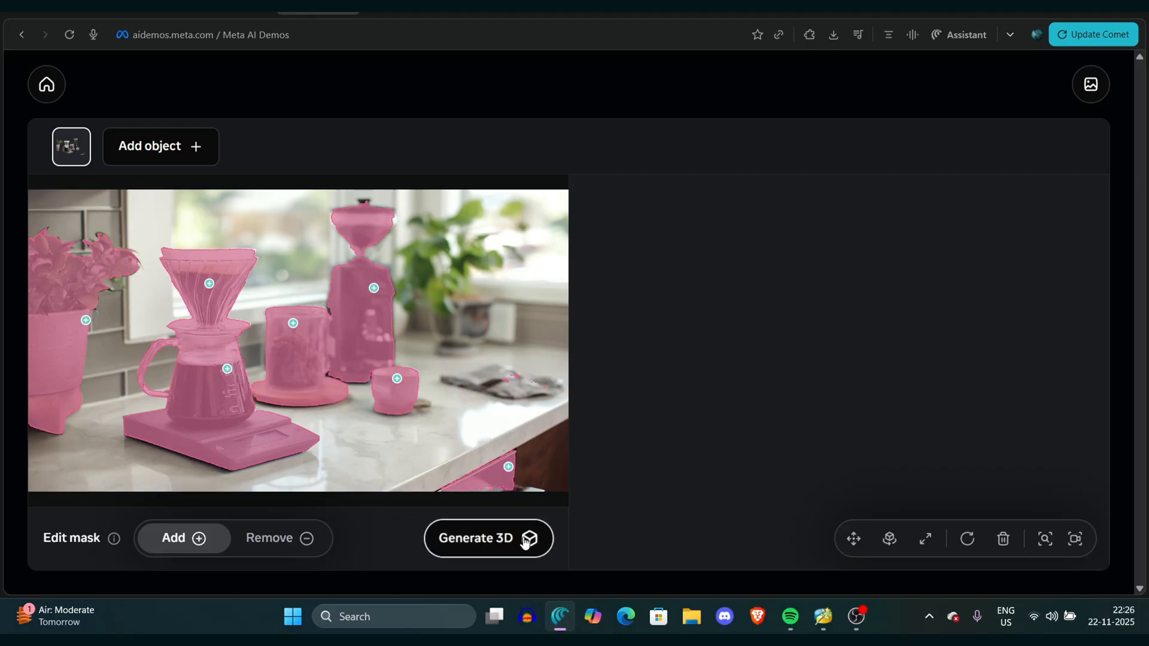
left_click(489, 538)
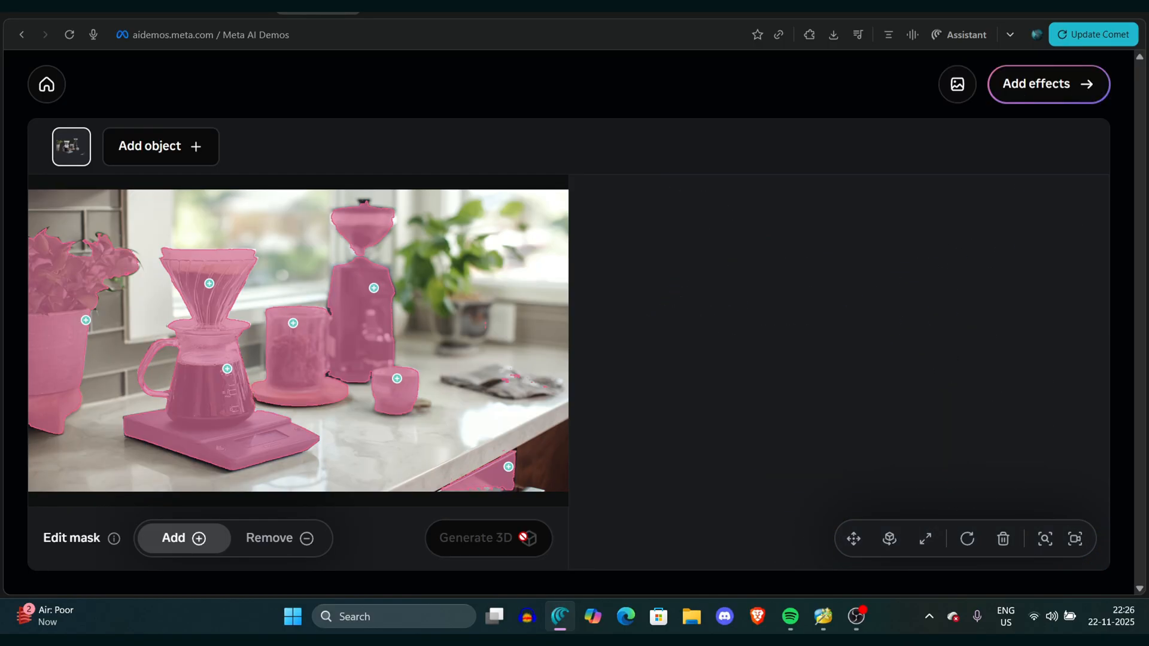
left_click(489, 539)
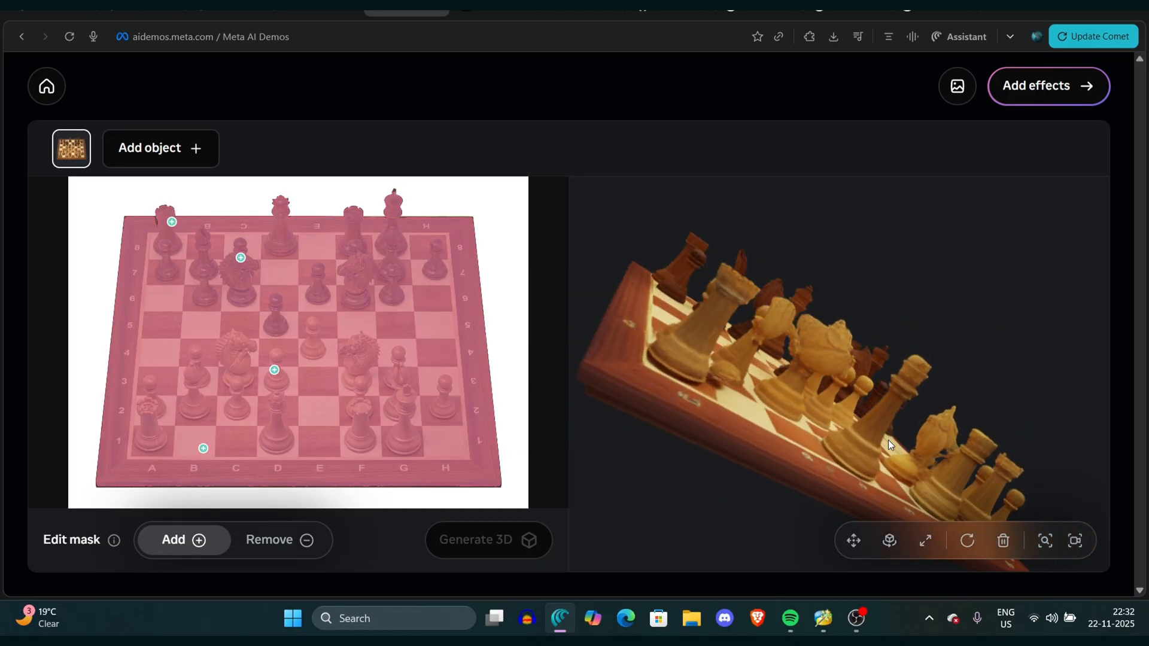
left_click_drag(891, 445, 913, 376)
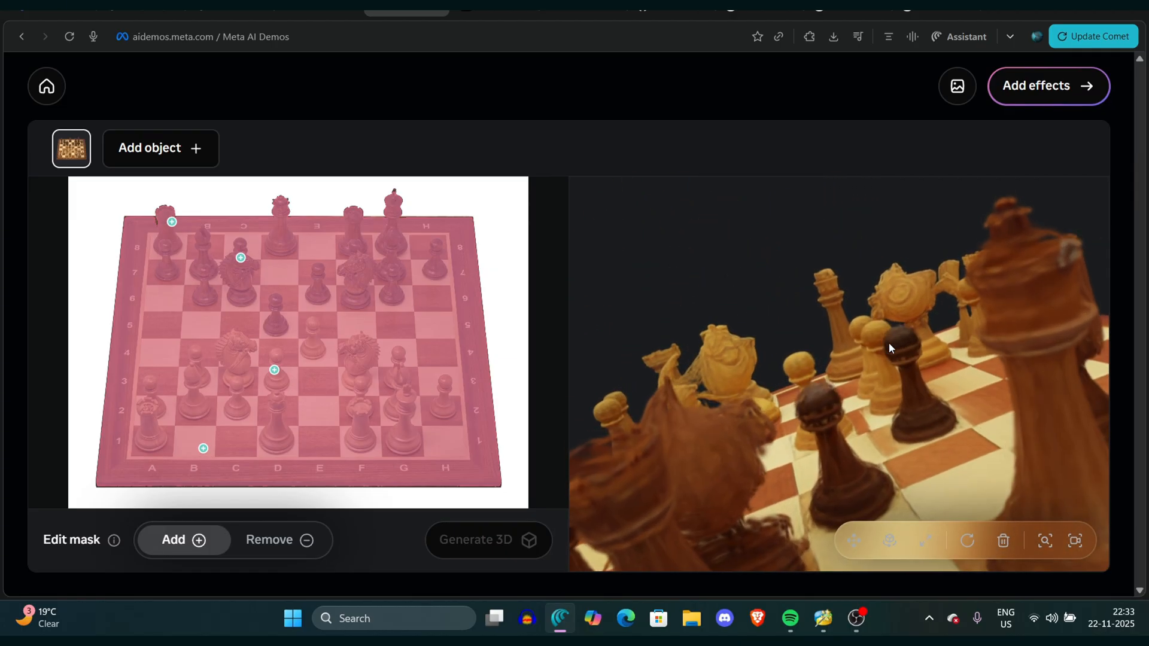
left_click_drag(891, 349, 833, 400)
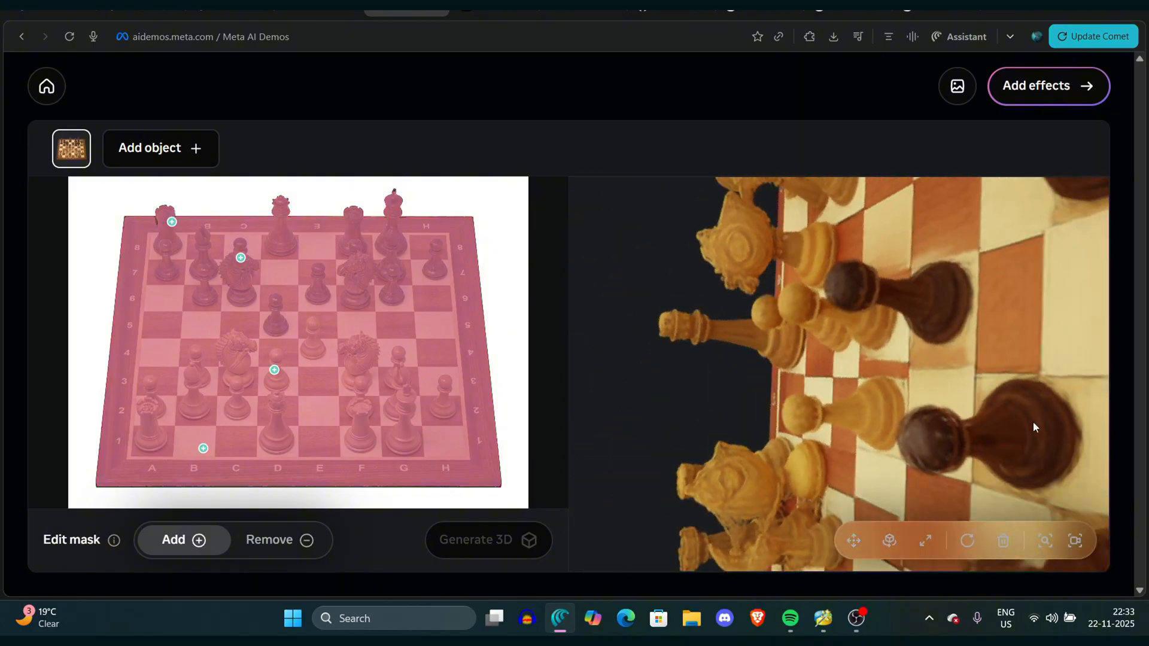
left_click_drag(1036, 427, 944, 407)
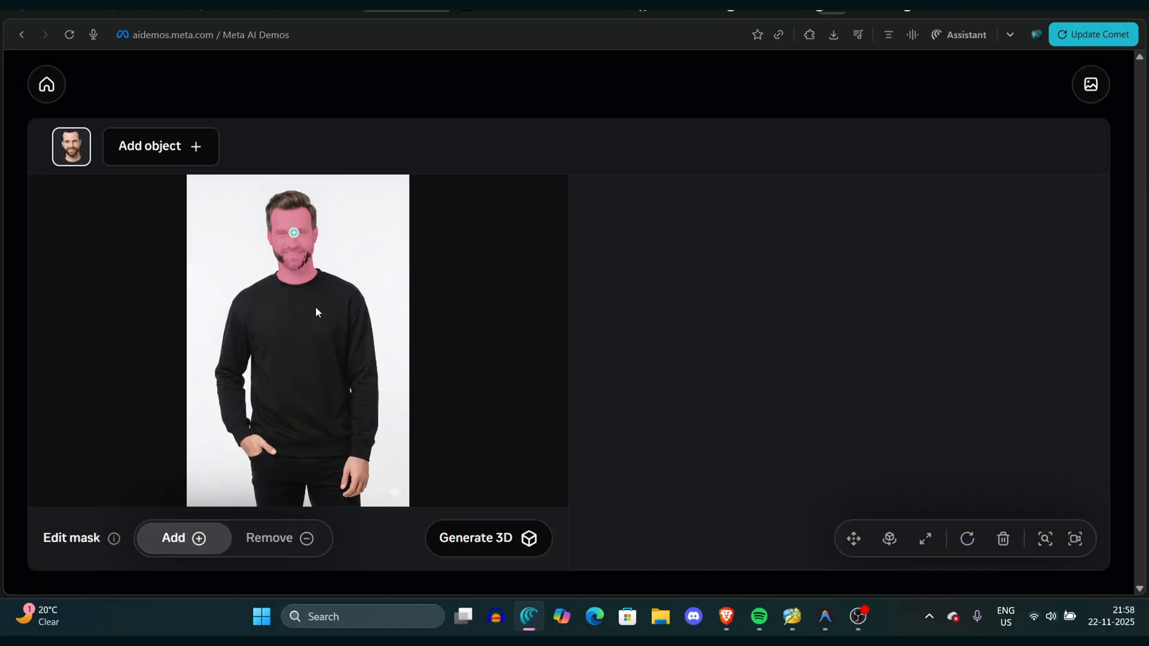
Step: Extend the mask from the man's face to his whole body and generate his 3D model
left_click(333, 332)
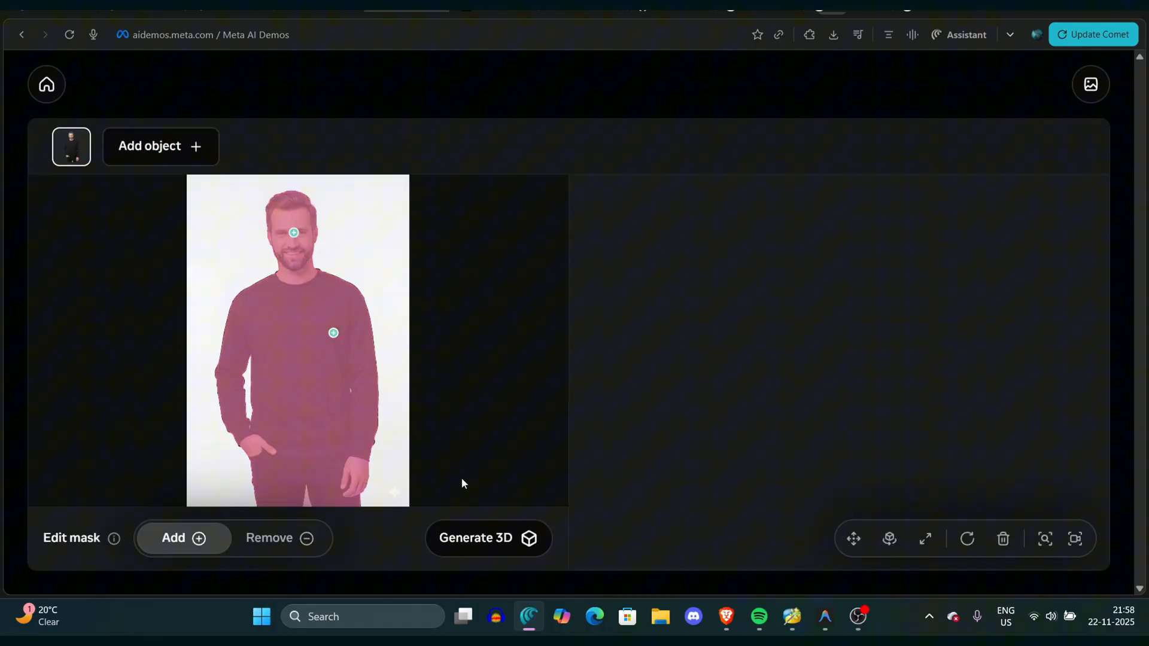
left_click(489, 538)
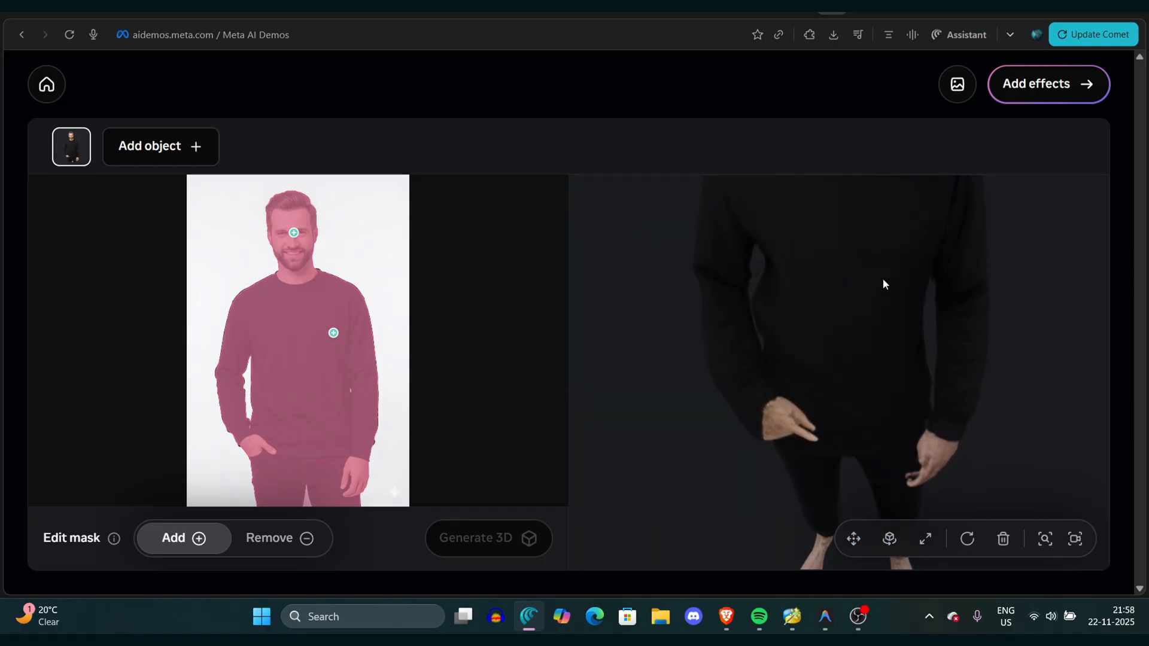
left_click(890, 539)
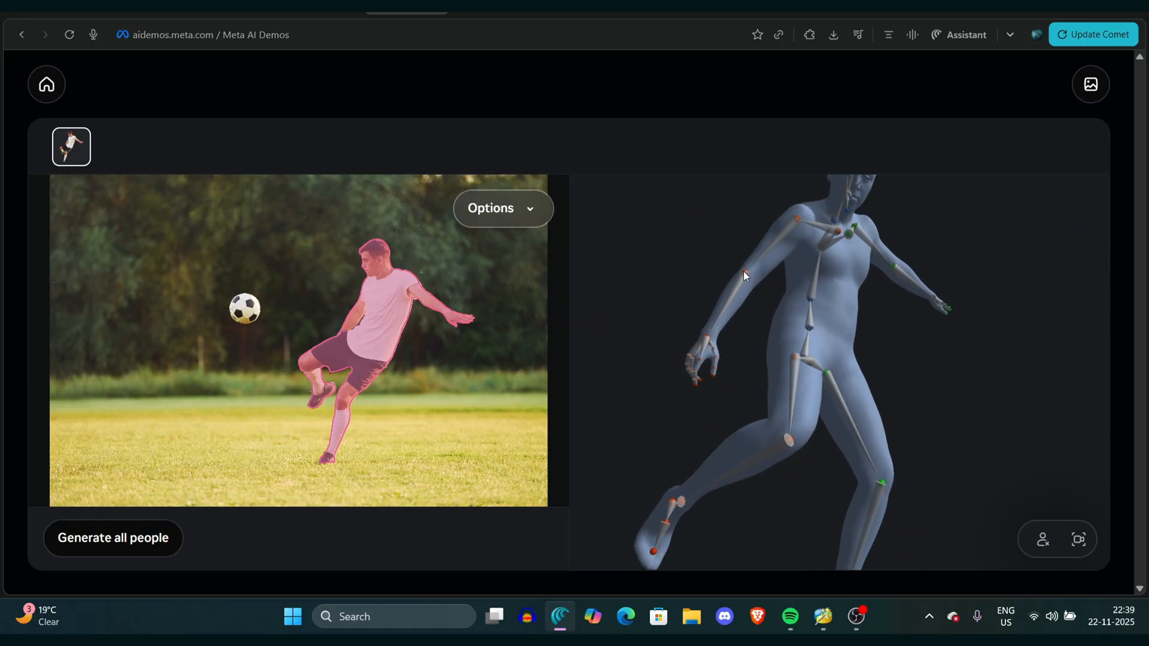
Step: Orbit the footballer's rigged body model and bring up its display Options
left_click_drag(743, 277, 747, 332)
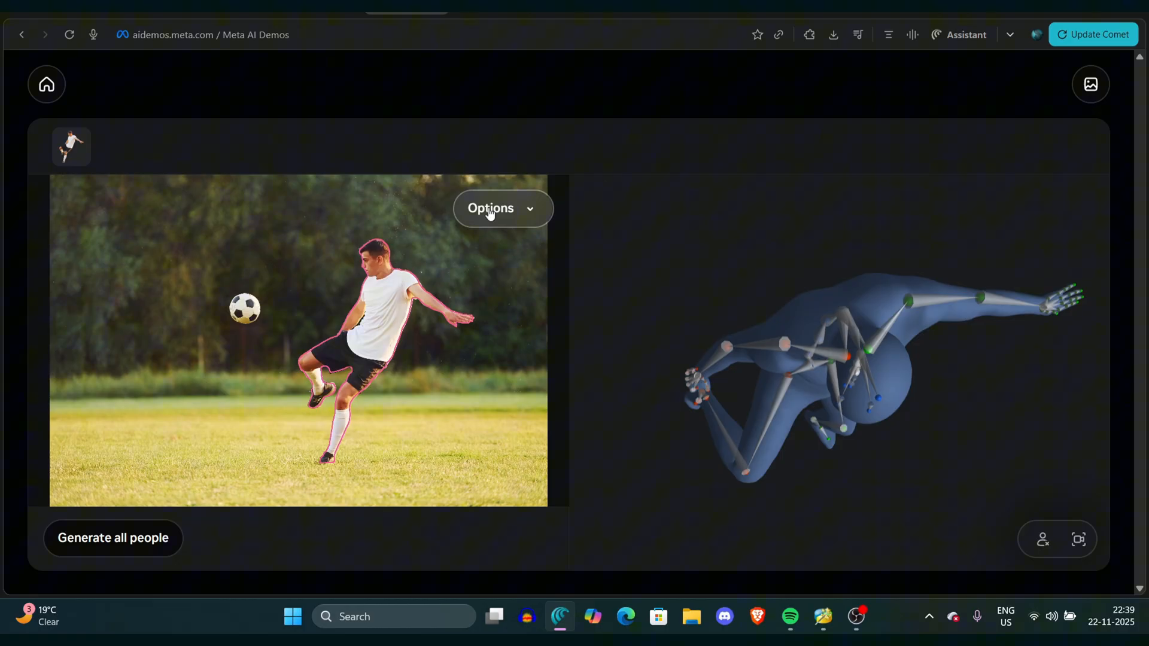
left_click(501, 208)
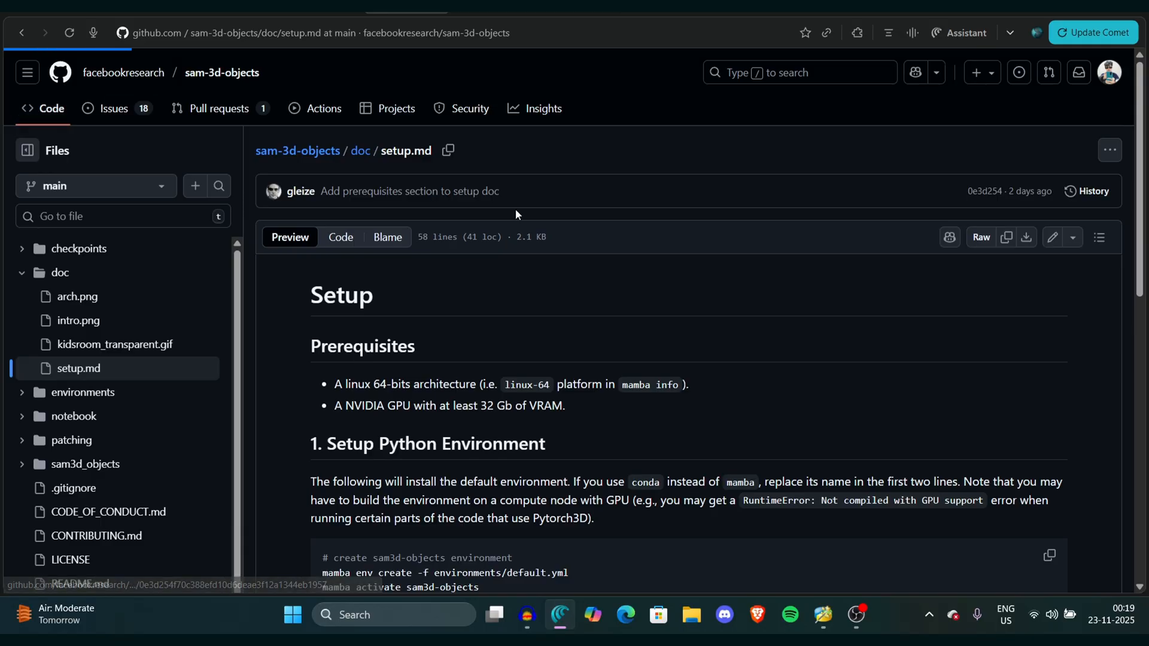
Step: Return to the sam-3d-objects repository home and browse the README down to the Installation section
left_click(221, 72)
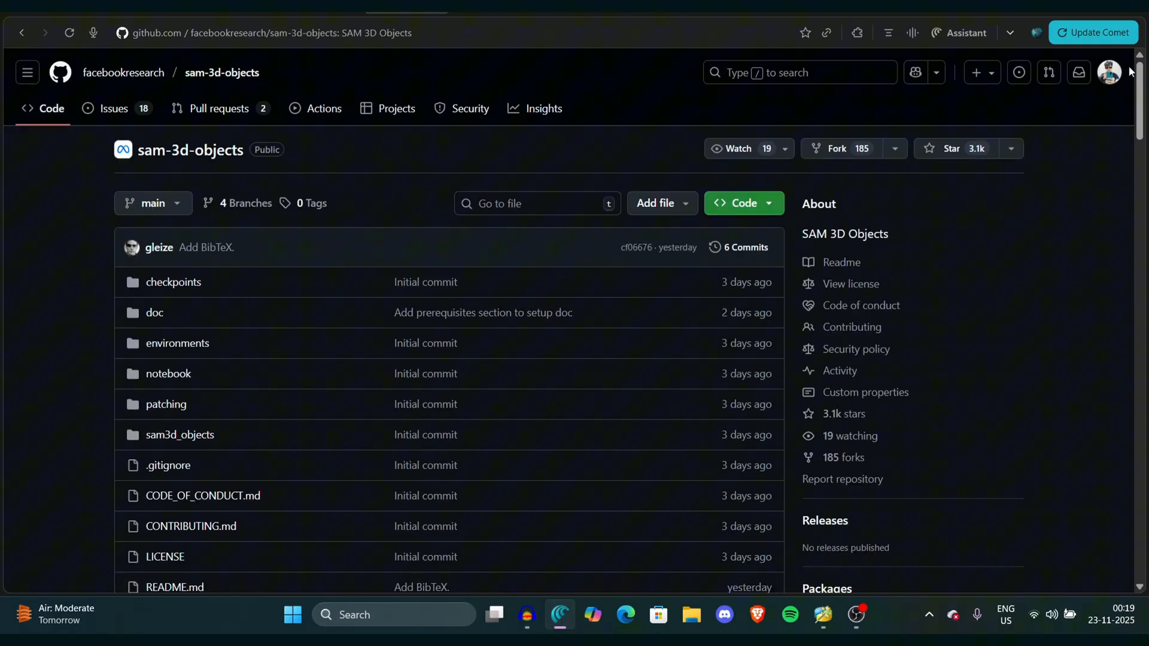
scroll("down", 3)
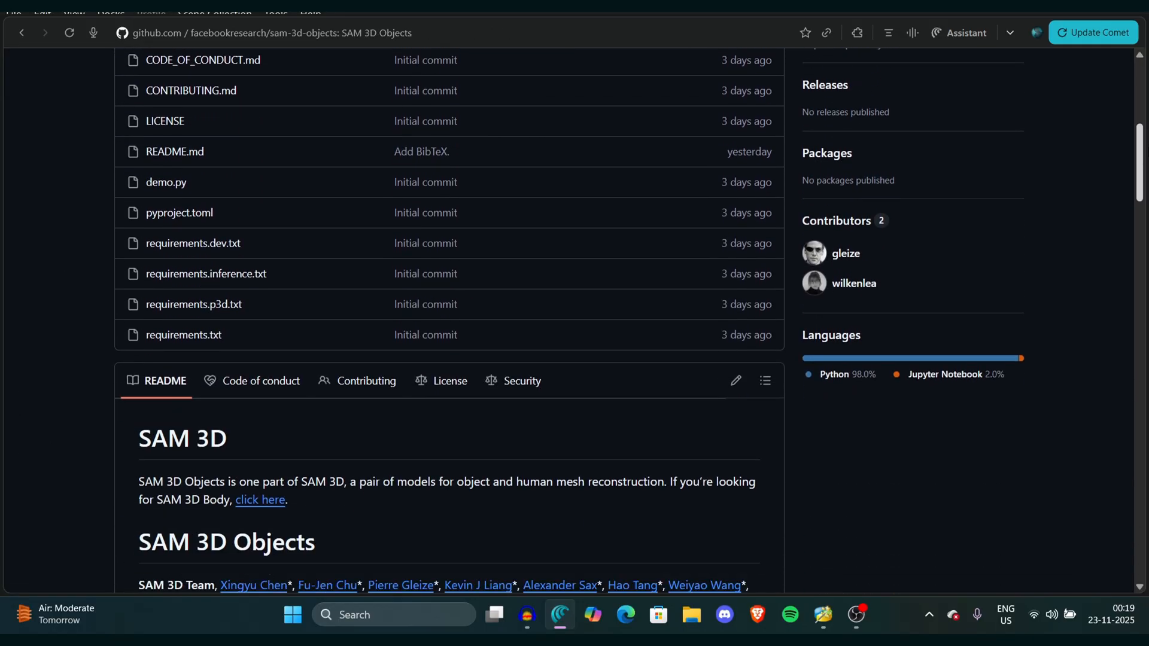
scroll("down", 3)
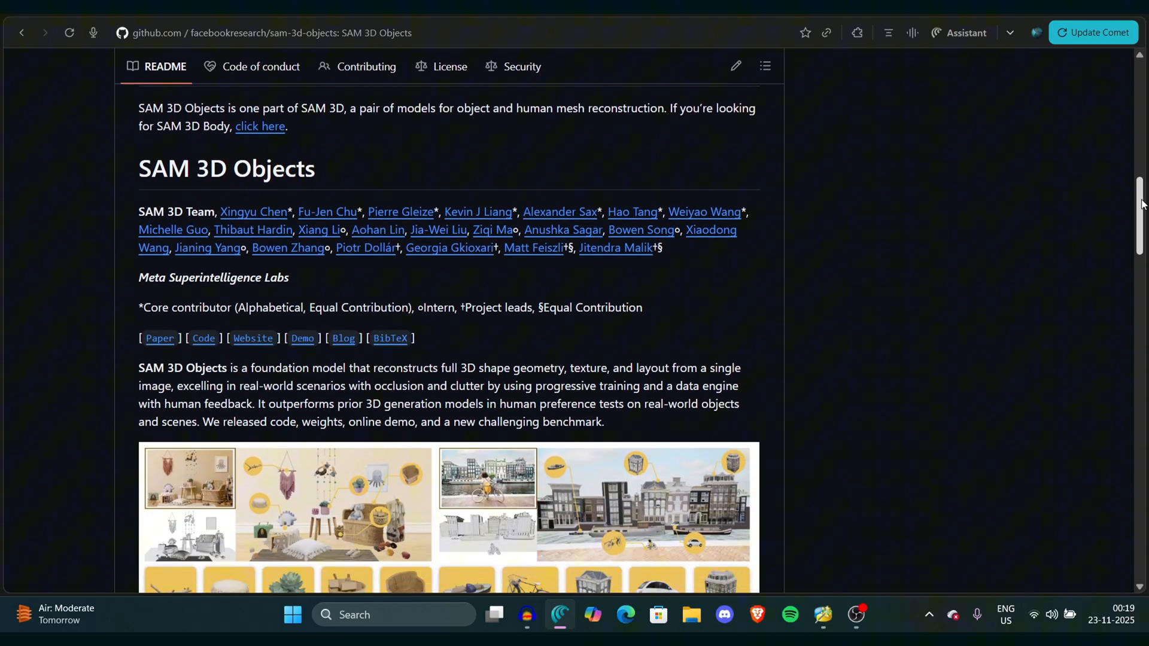
scroll("down", 3)
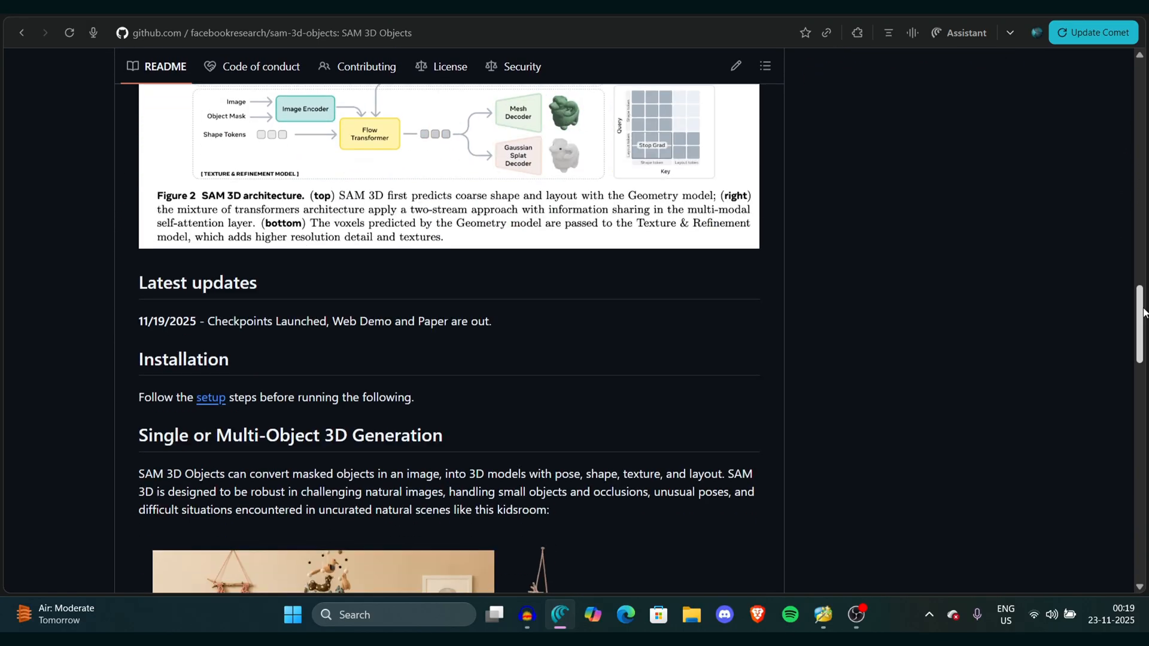
scroll("down", 3)
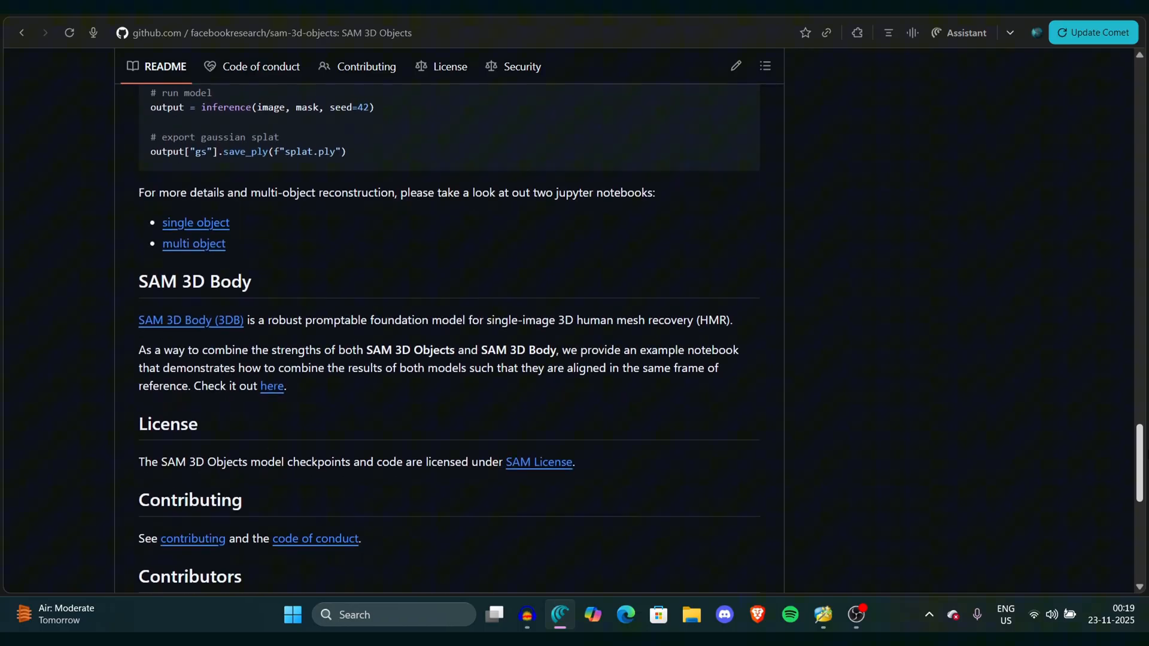
scroll("down", 3)
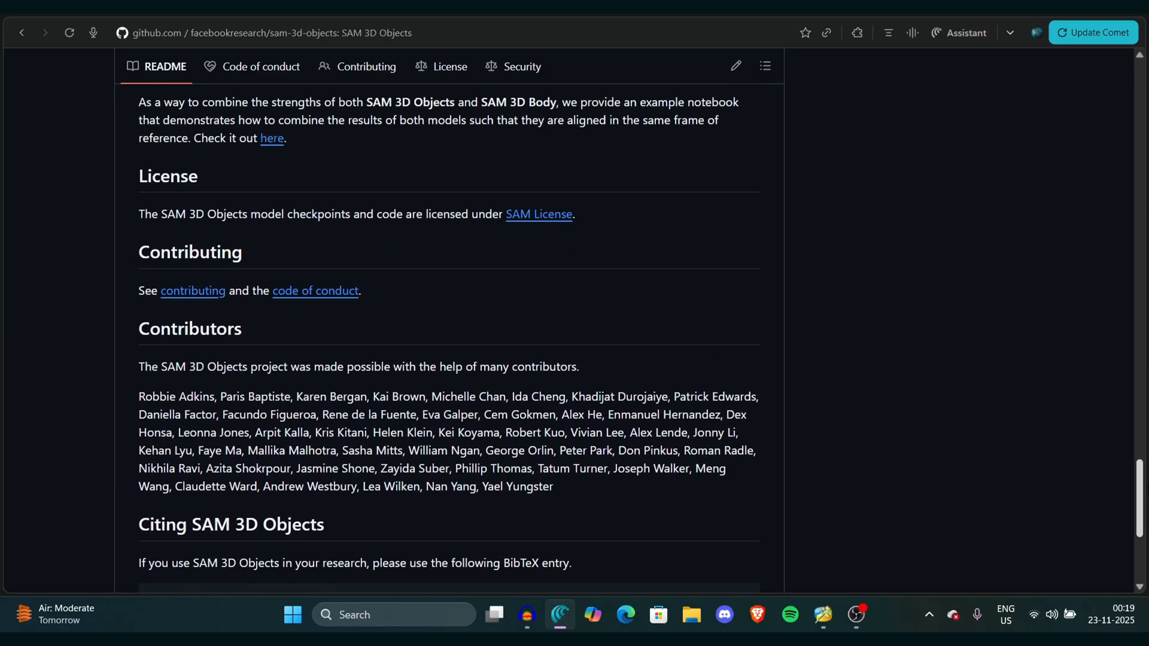
scroll("up", 3)
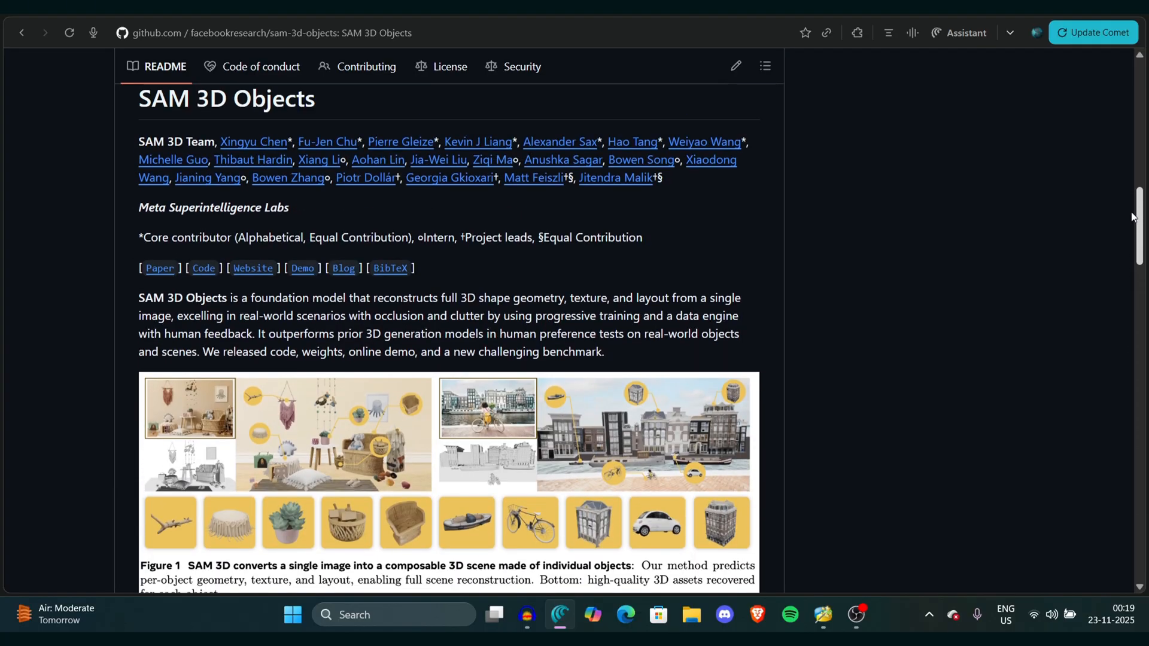
scroll("down", 3)
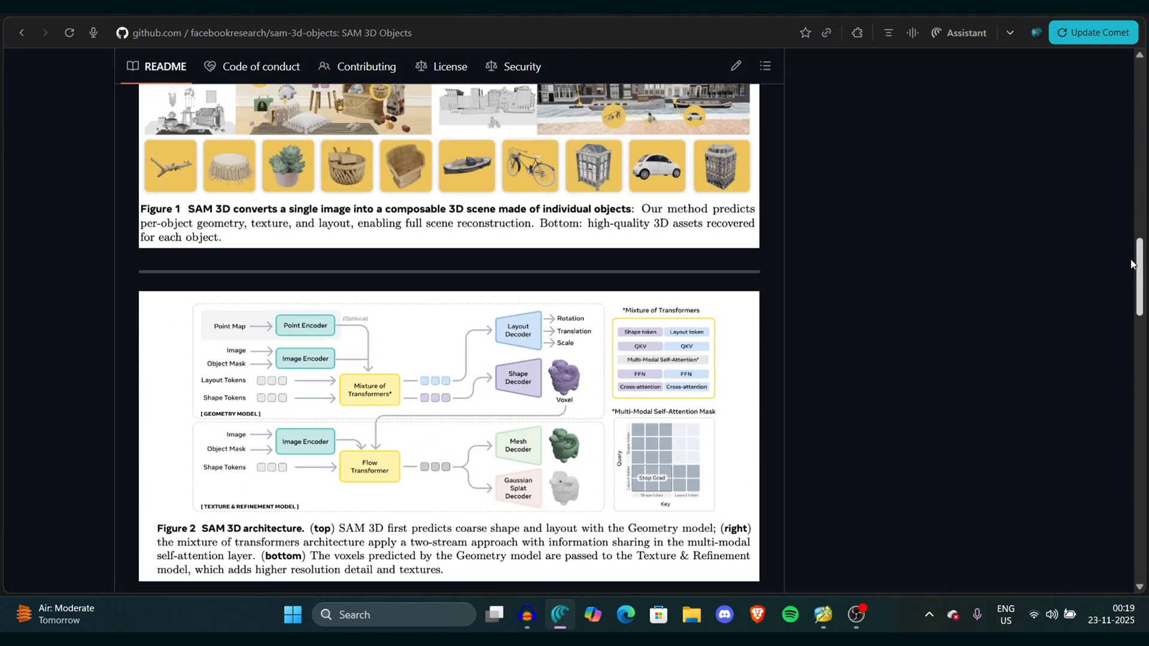
scroll("up", 3)
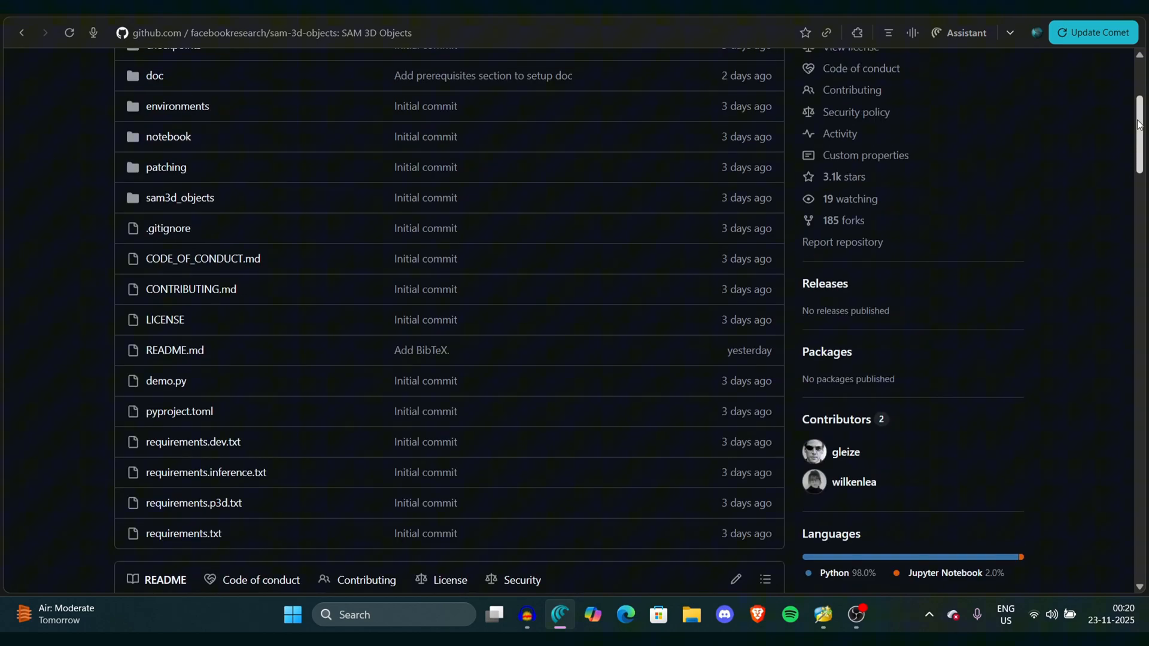
scroll("down", 3)
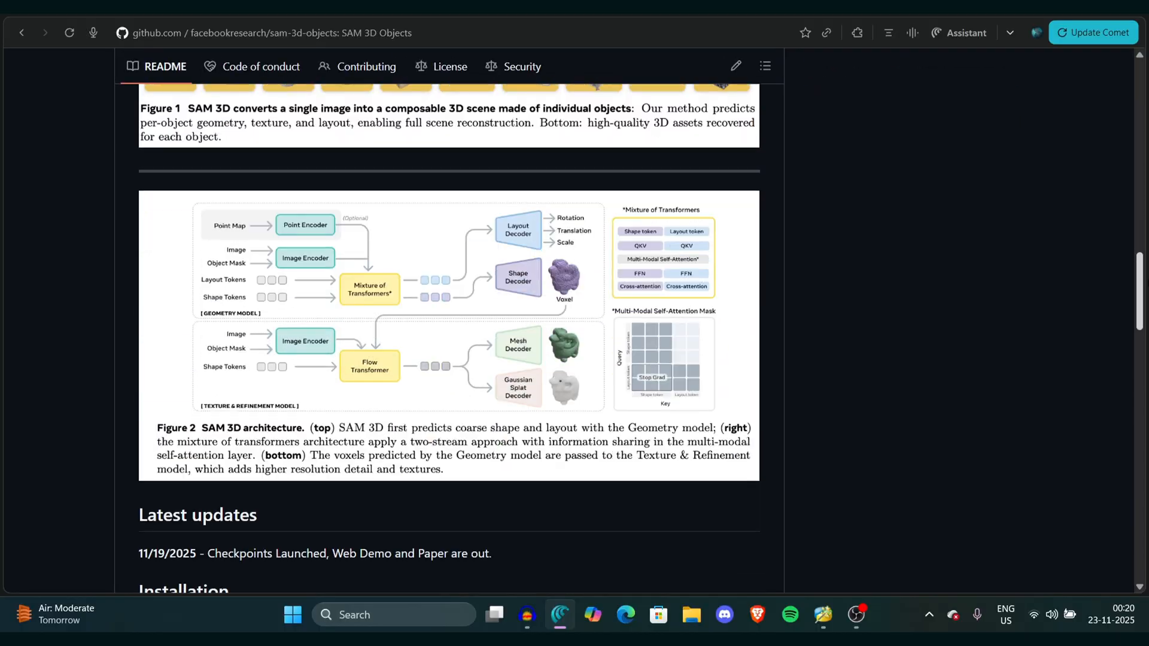
scroll("down", 3)
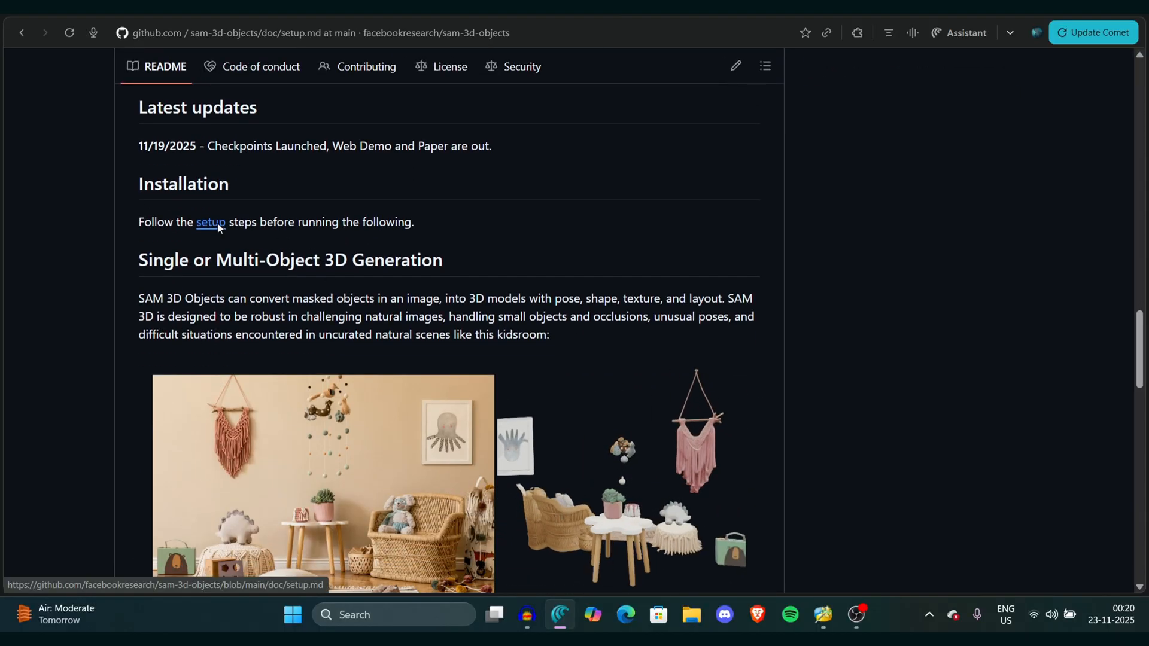
Step: Follow the README's setup link and read setup.md from prerequisites through checkpoint download
left_click(211, 221)
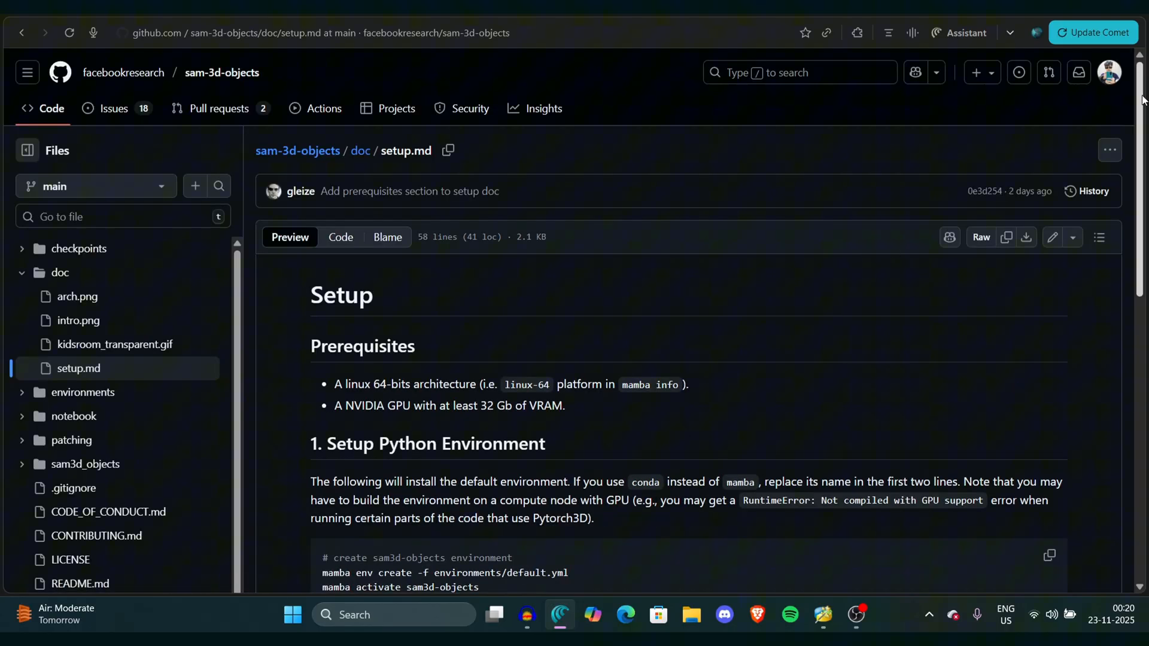
scroll("down", 3)
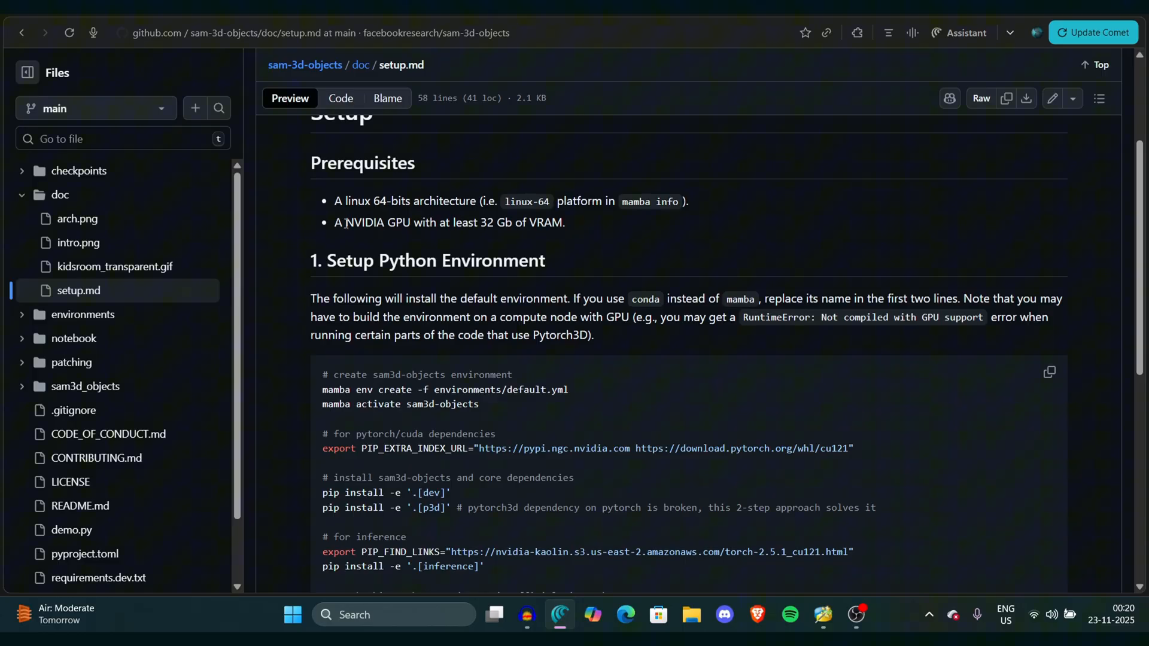
left_click_drag(335, 223, 559, 222)
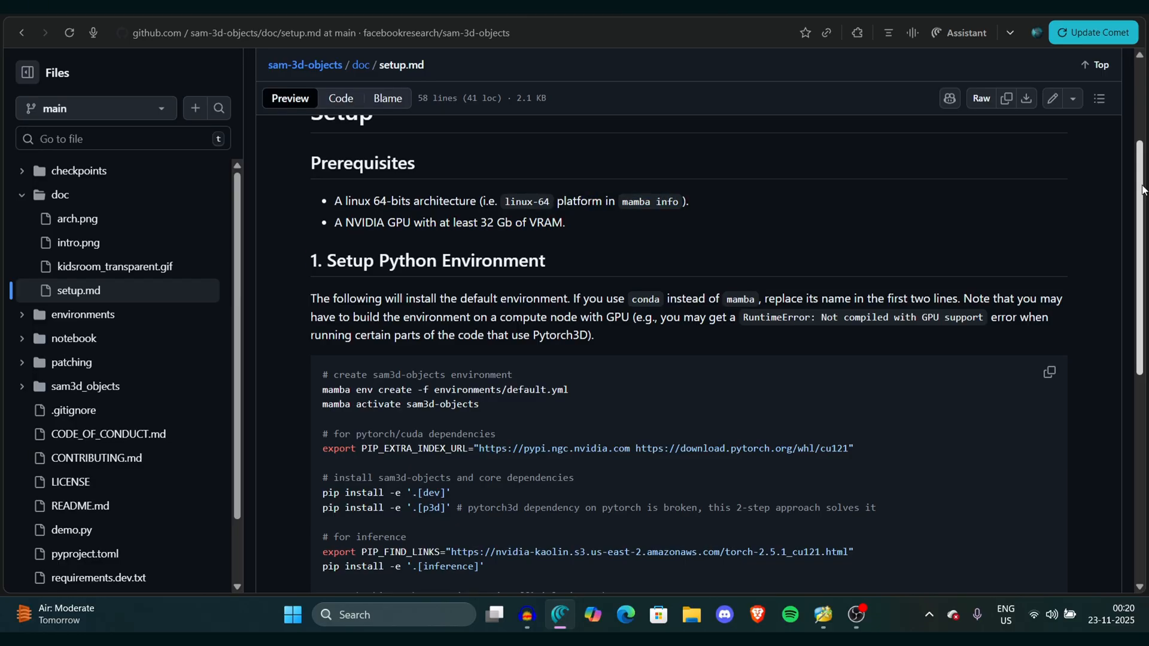
scroll("down", 3)
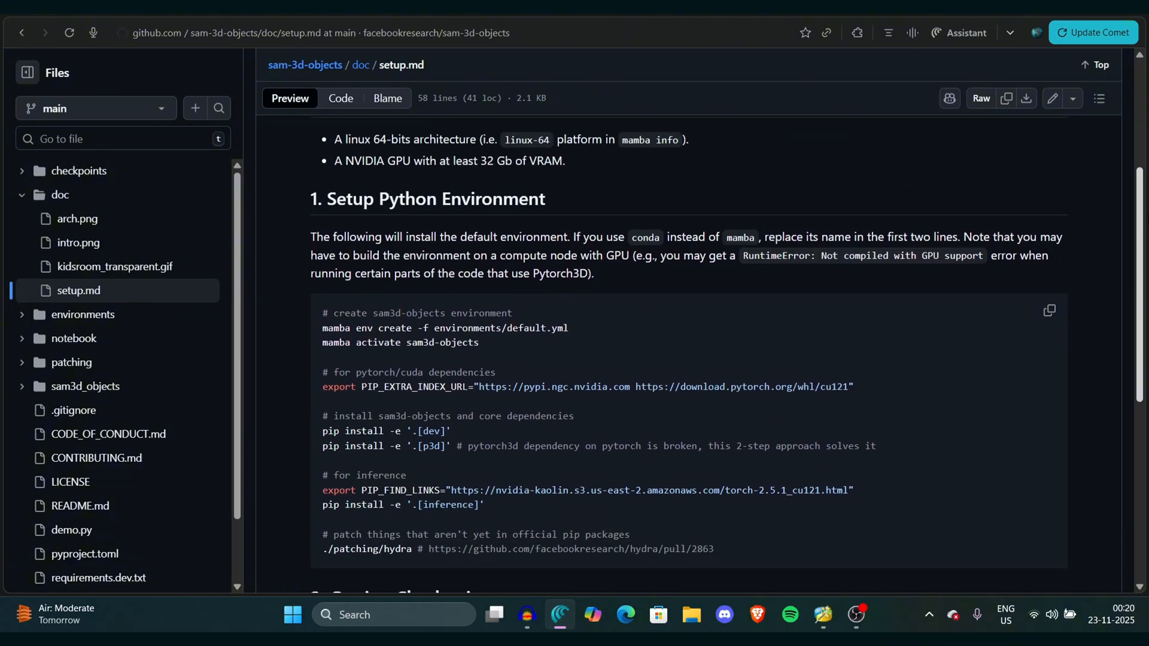
scroll("down", 3)
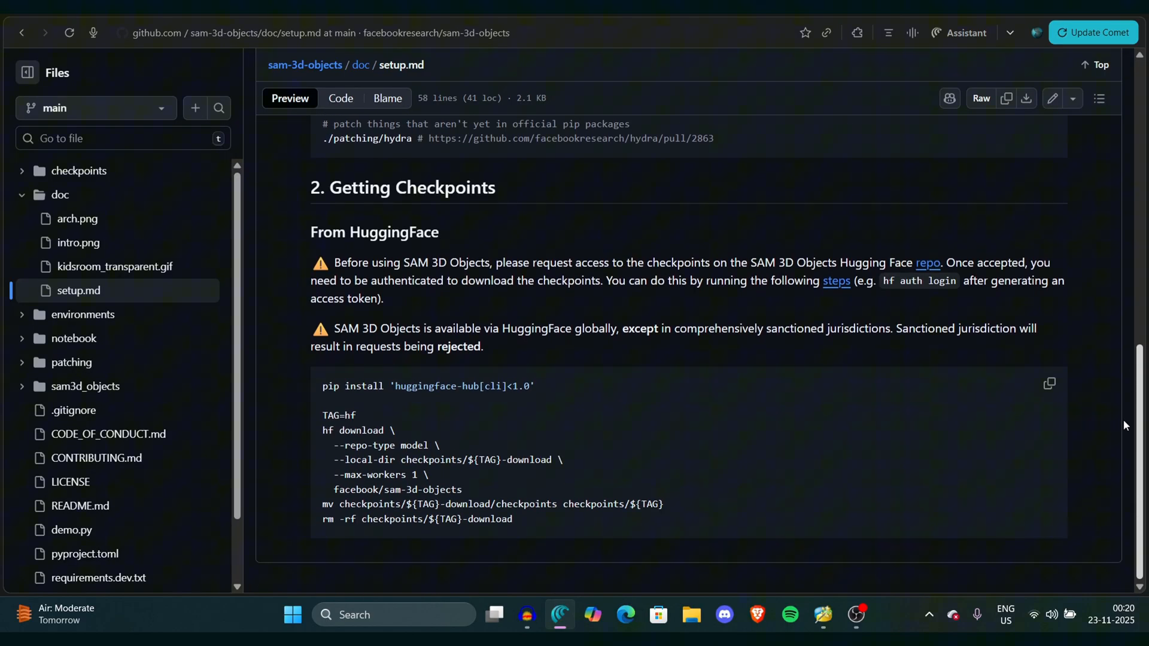
scroll("up", 3)
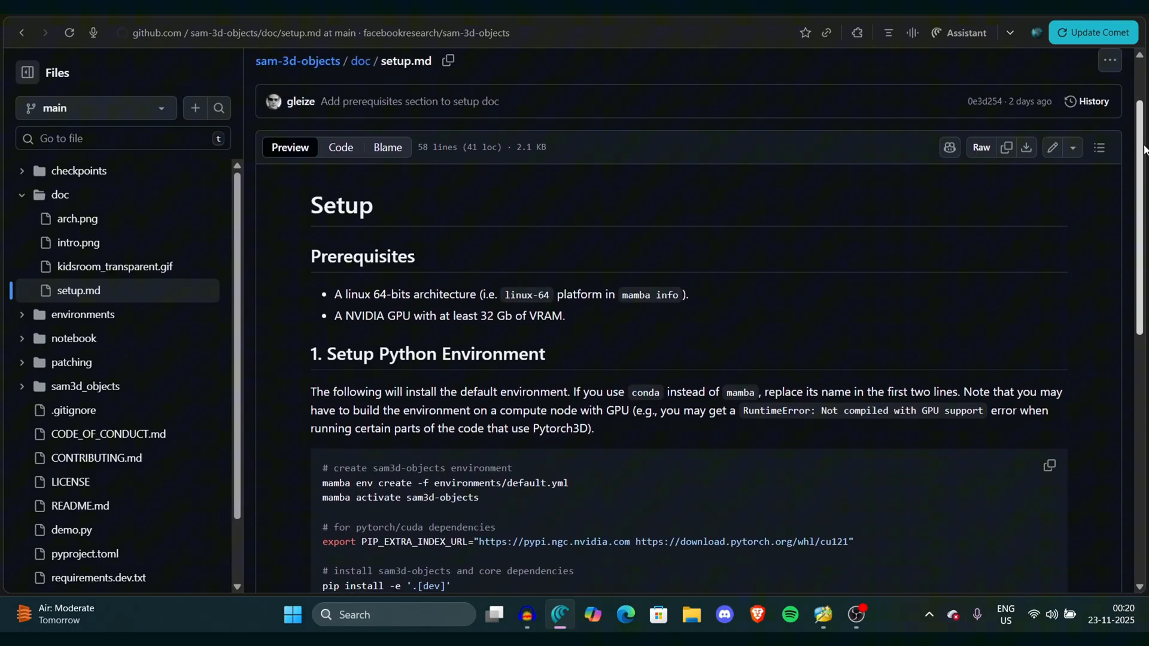
scroll("down", 3)
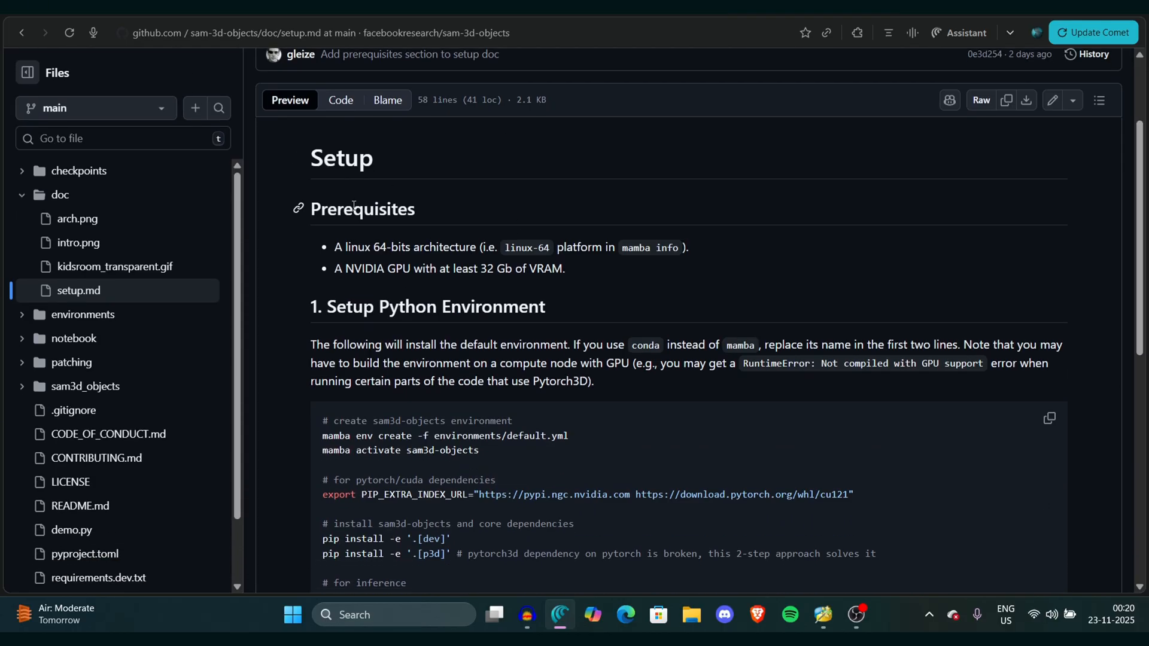